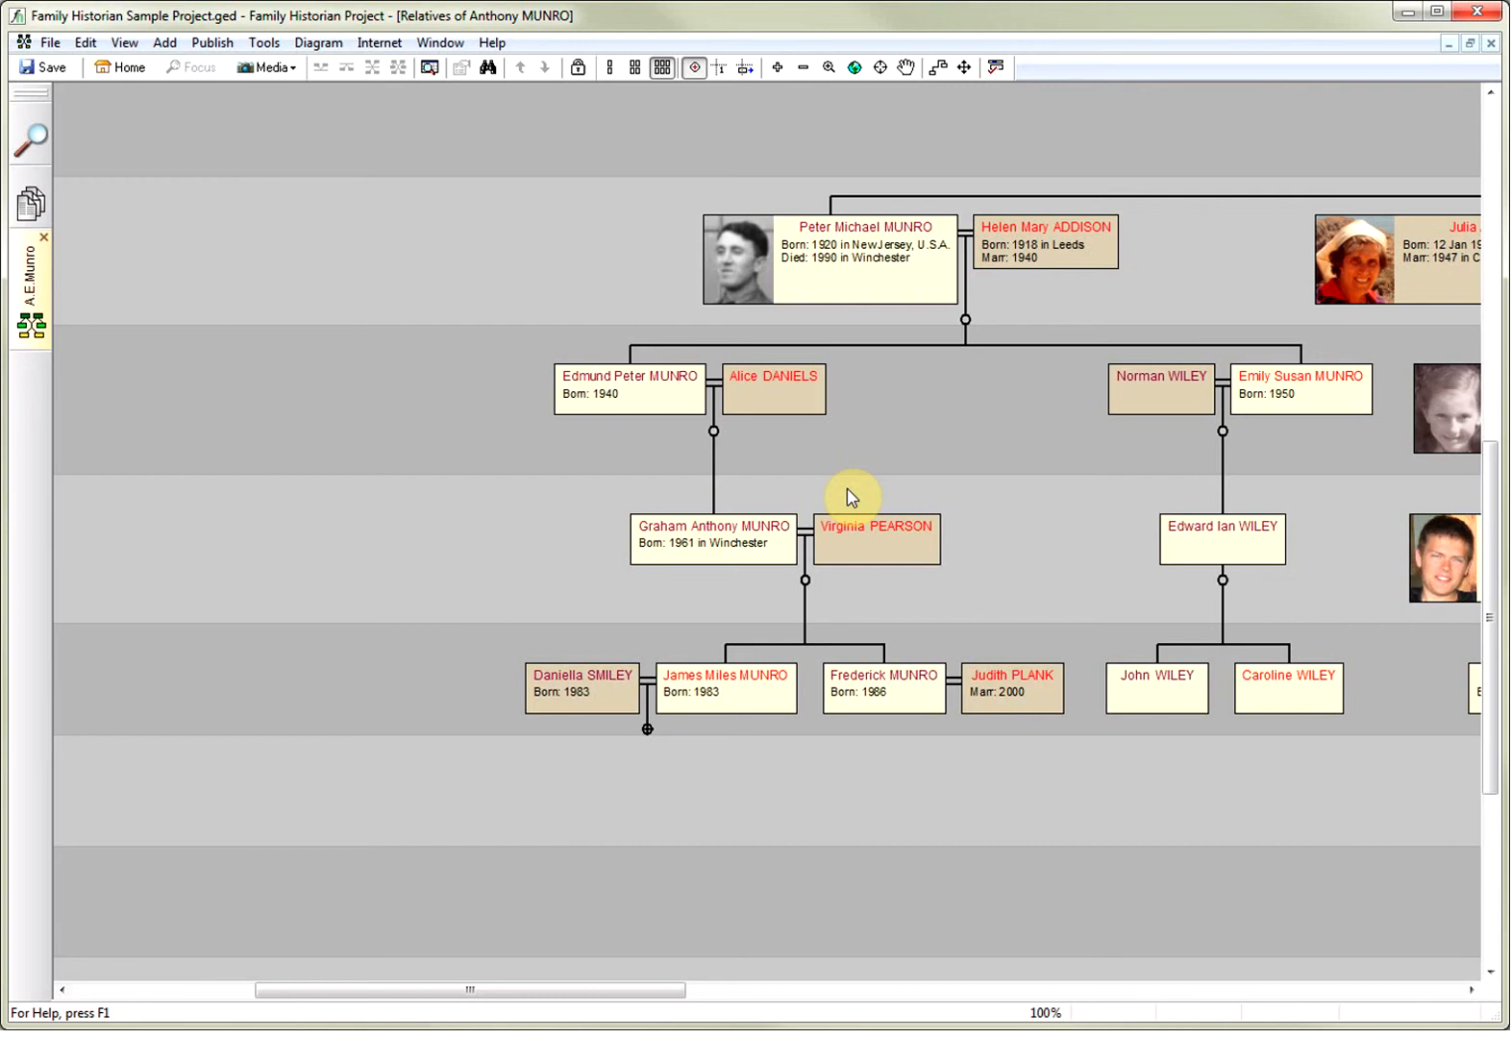
mouse_move(788, 479)
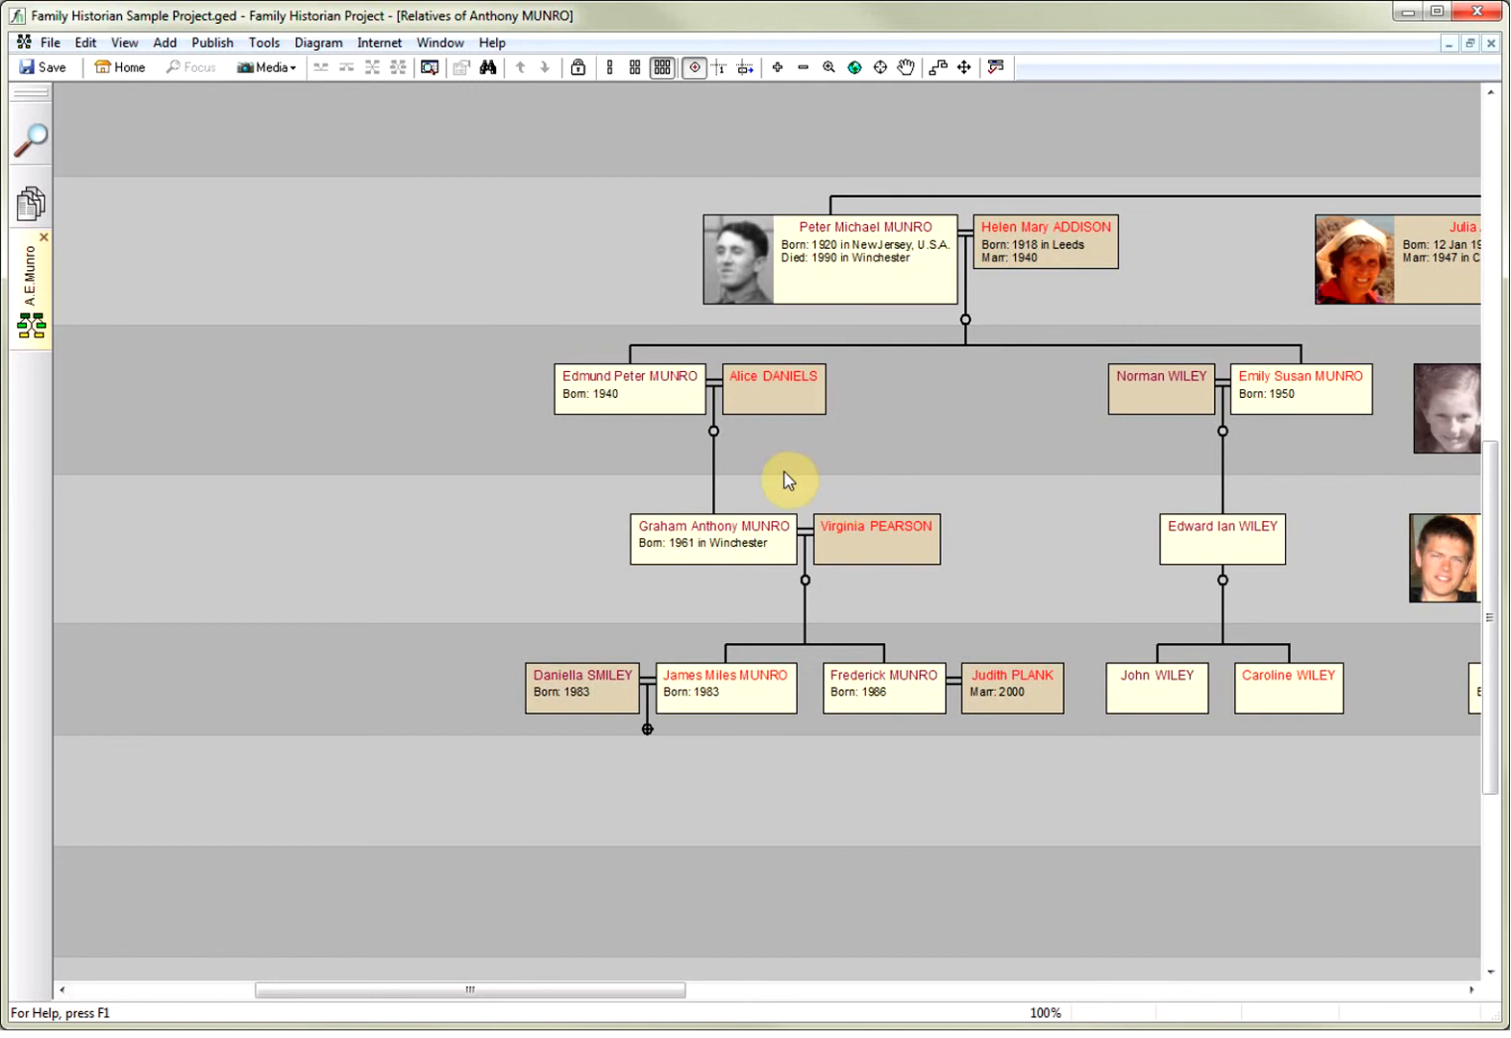
click(773, 388)
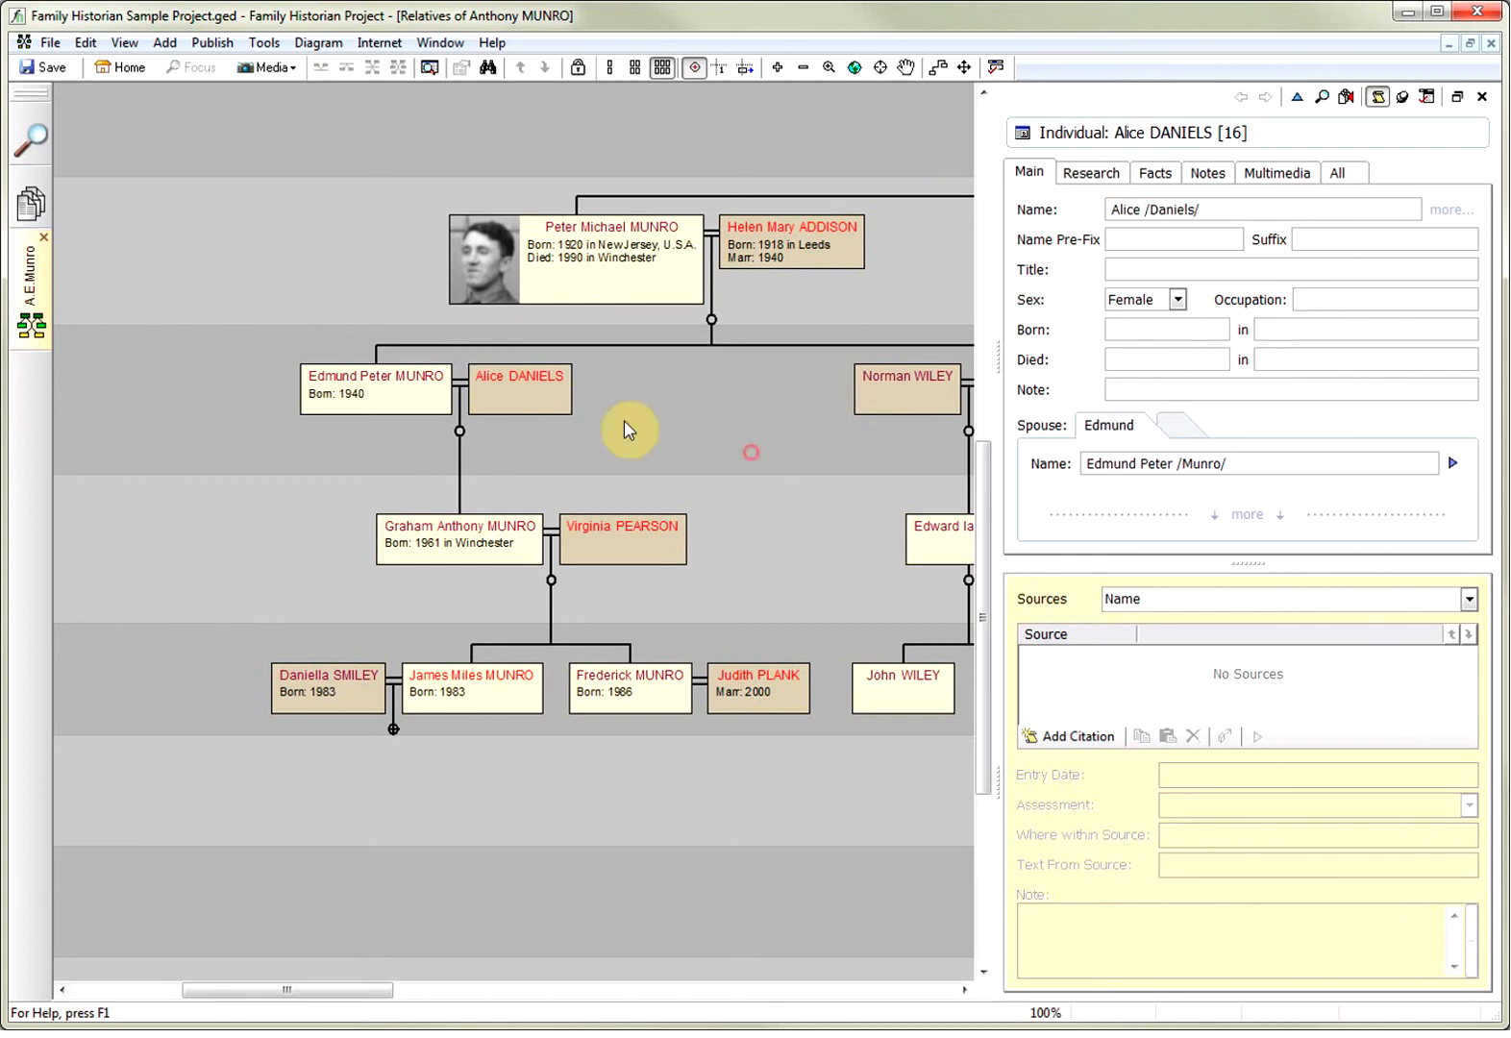
click(211, 44)
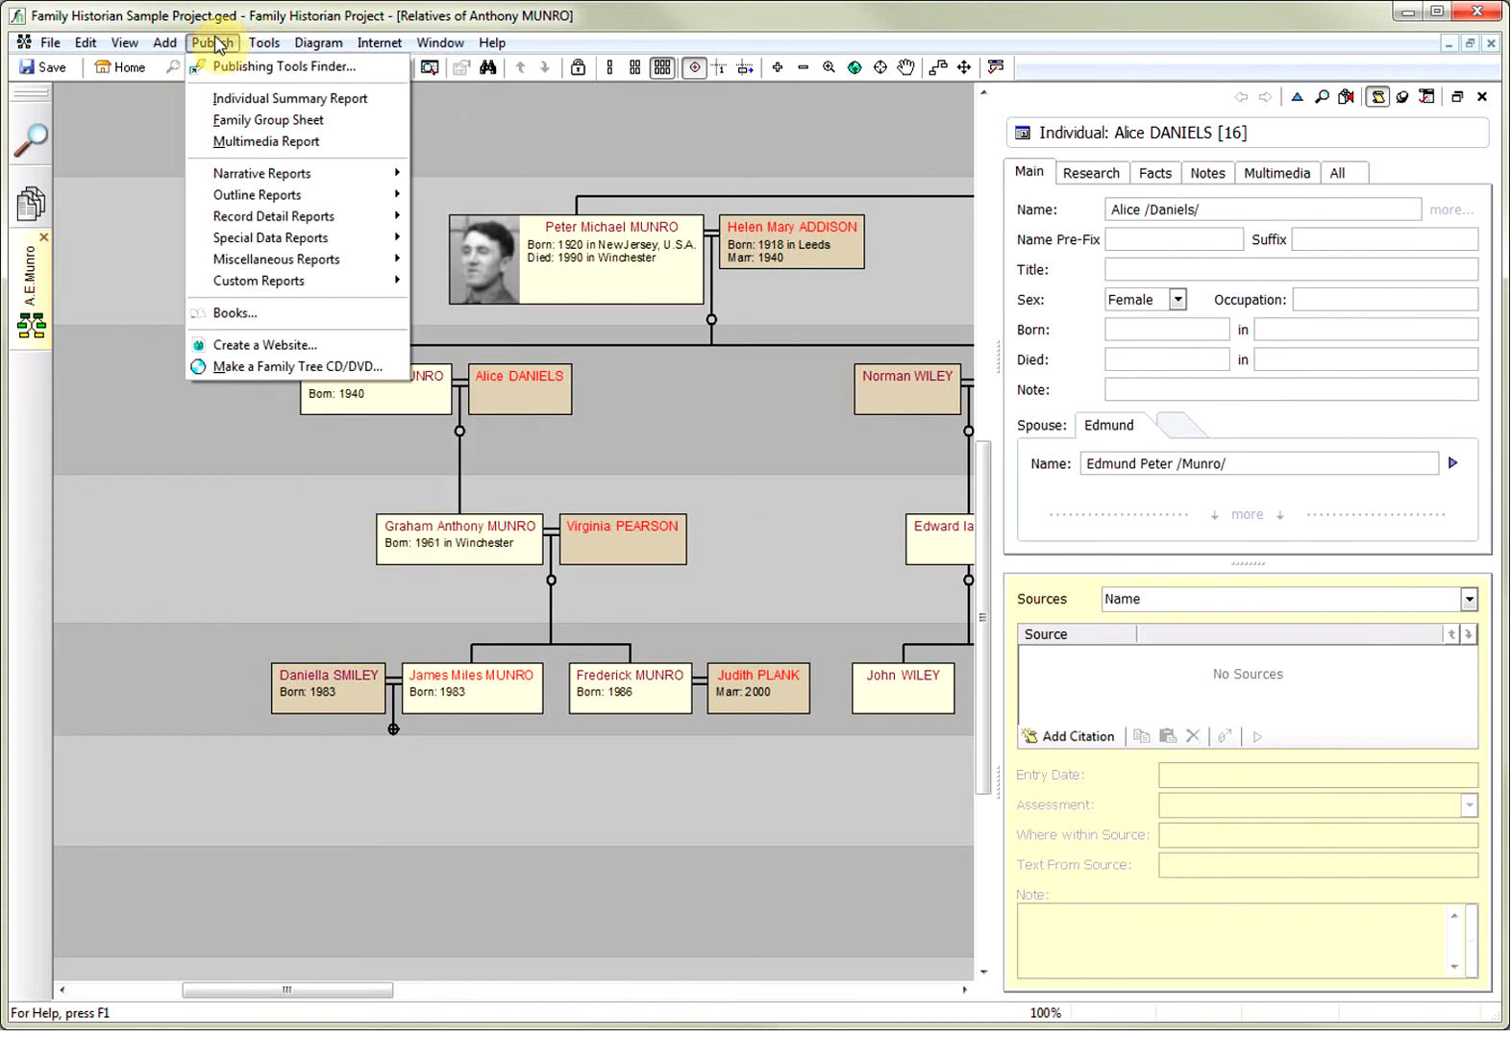
click(164, 42)
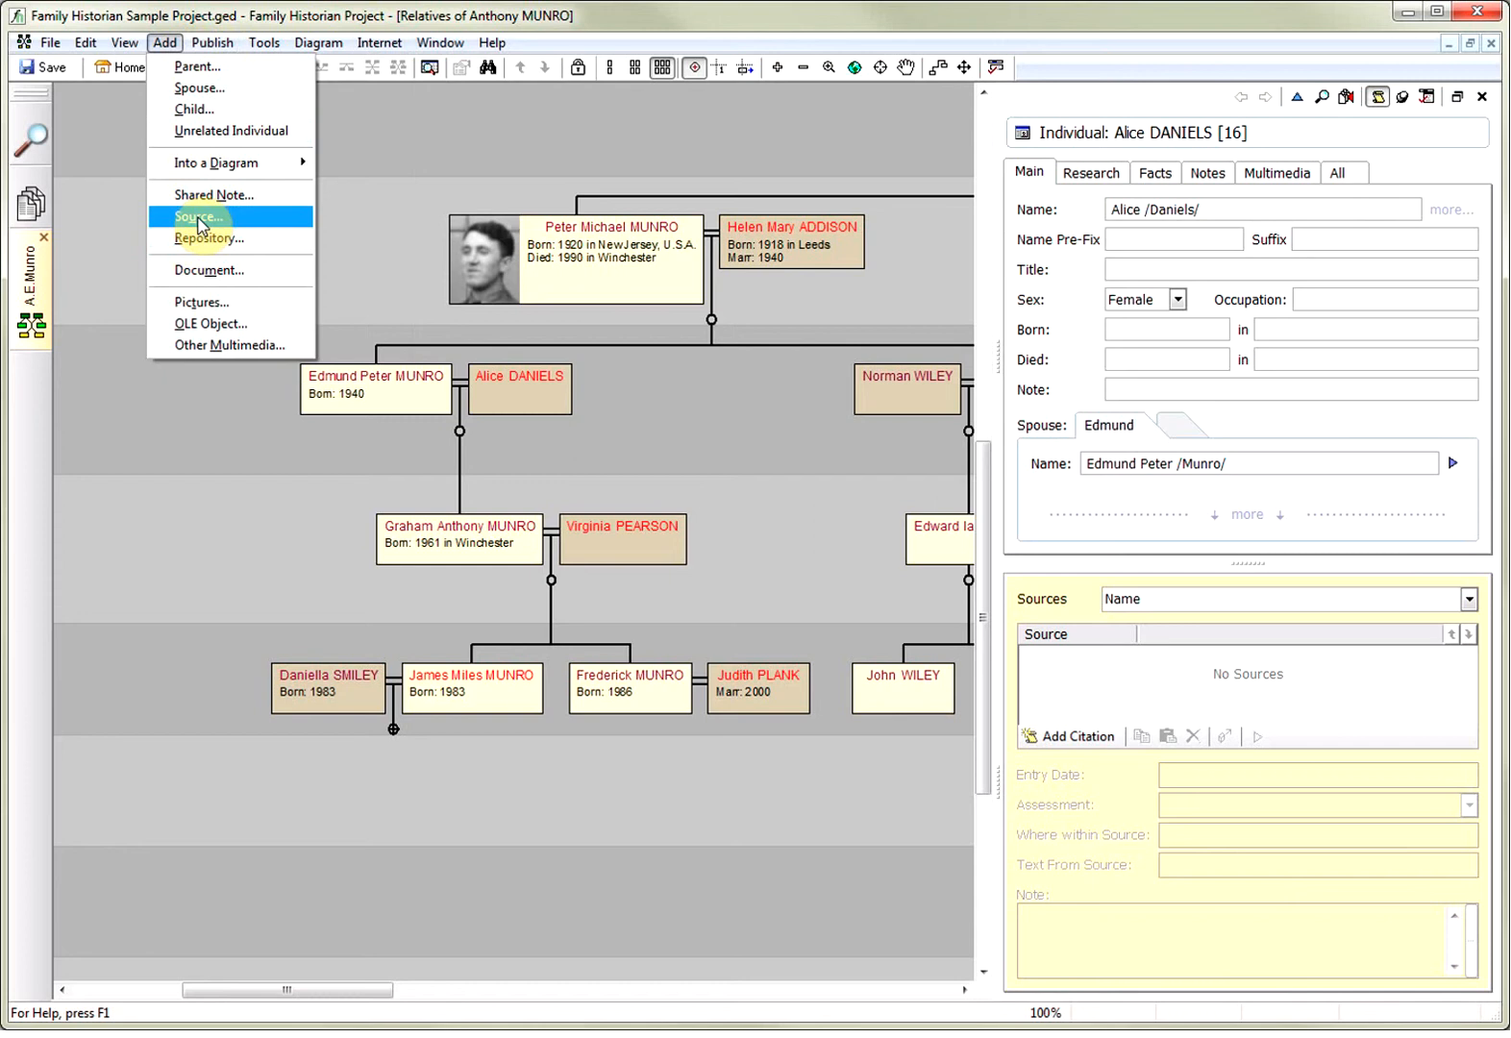
click(195, 216)
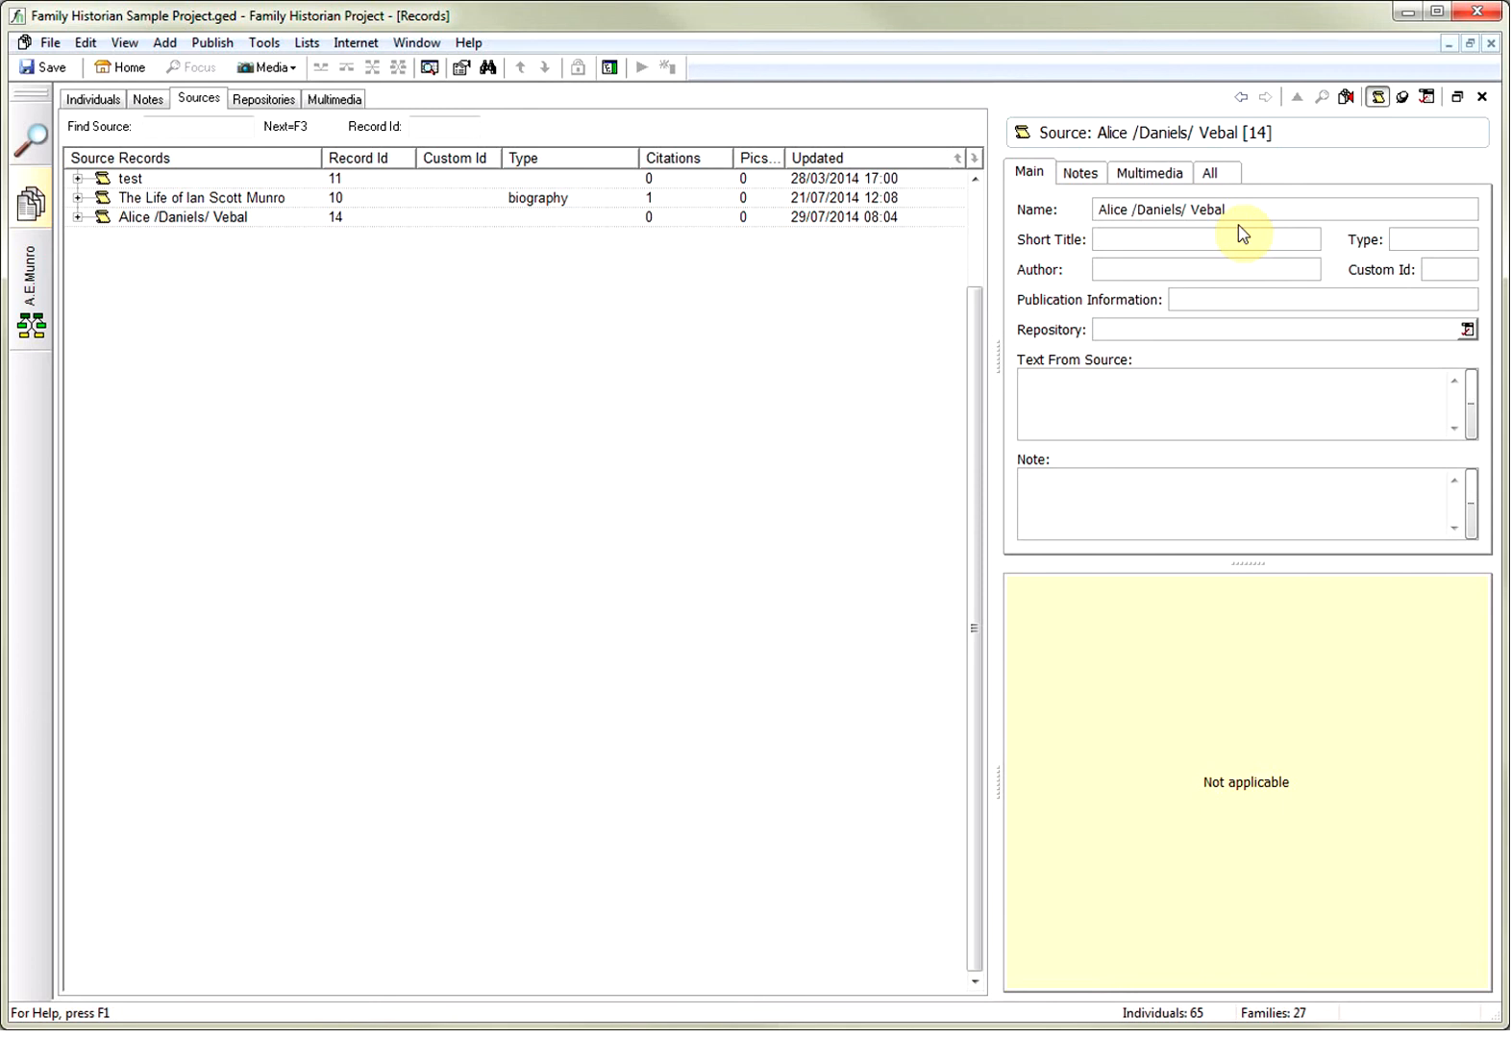
click(1166, 238)
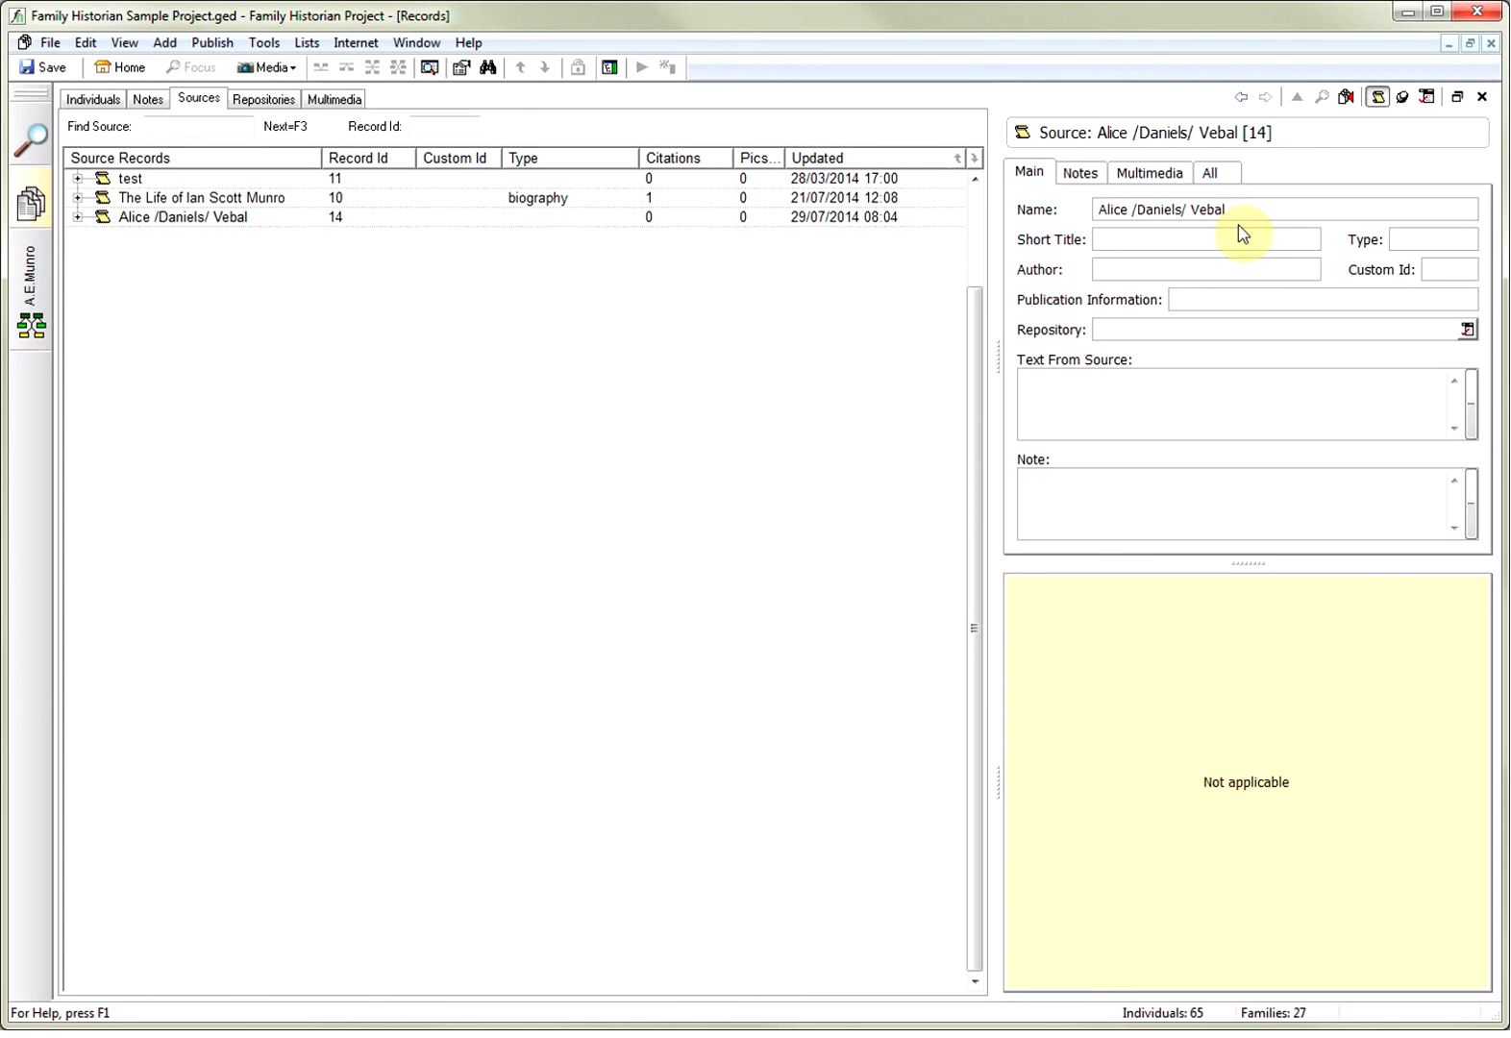
mouse_move(709, 225)
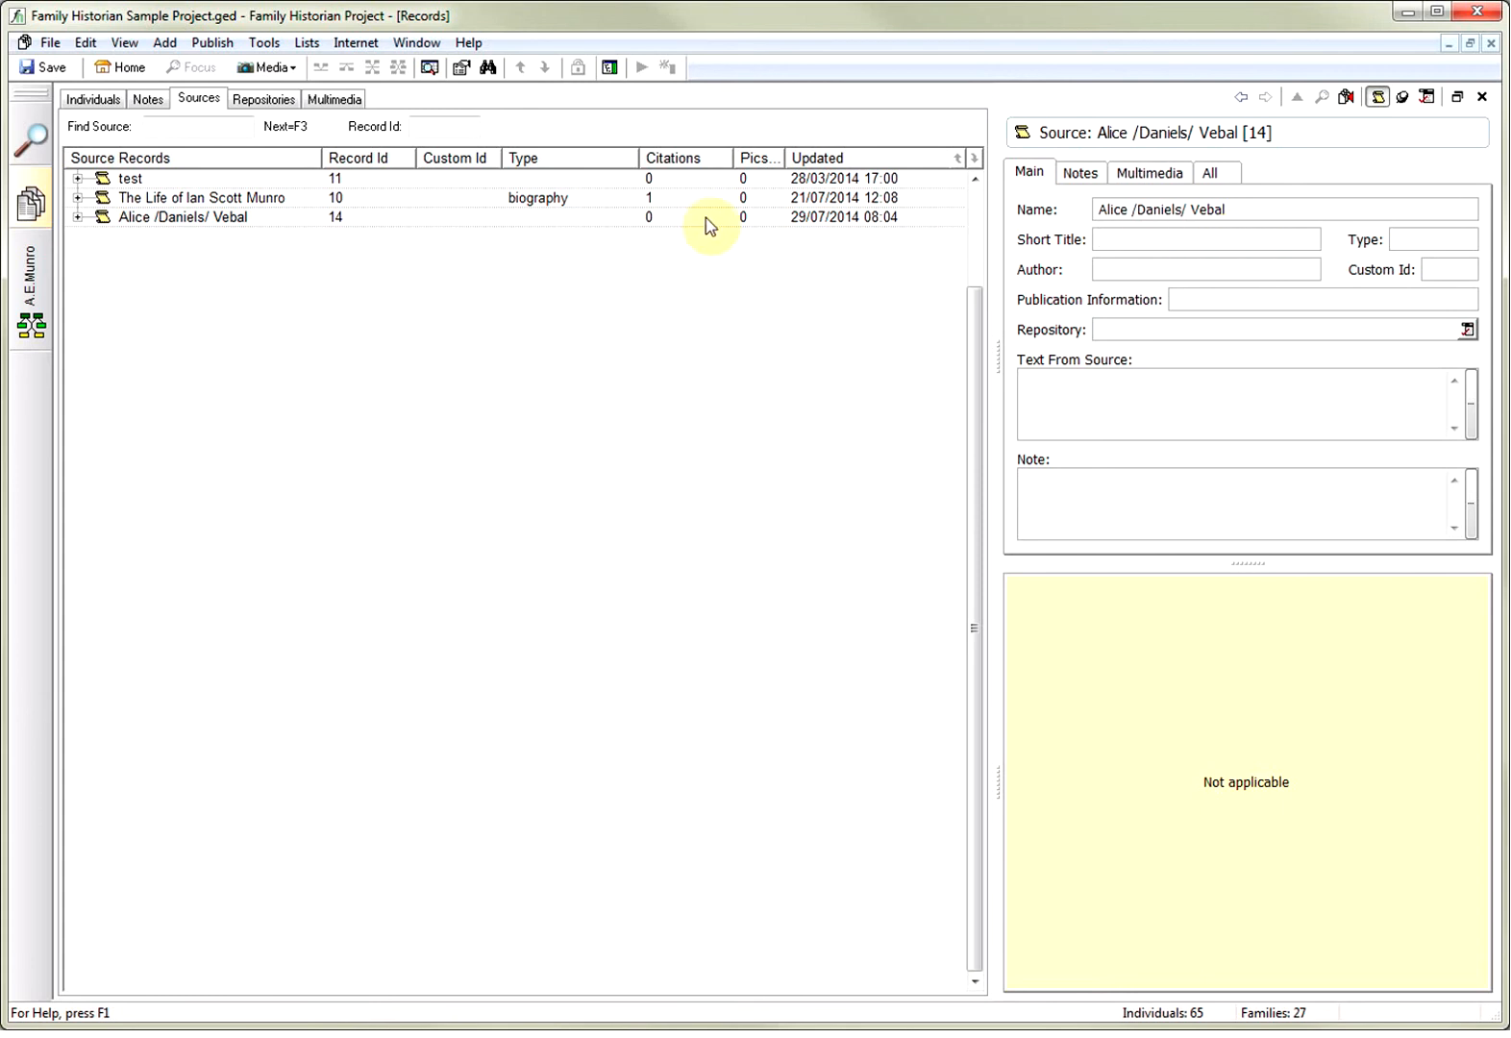
click(262, 42)
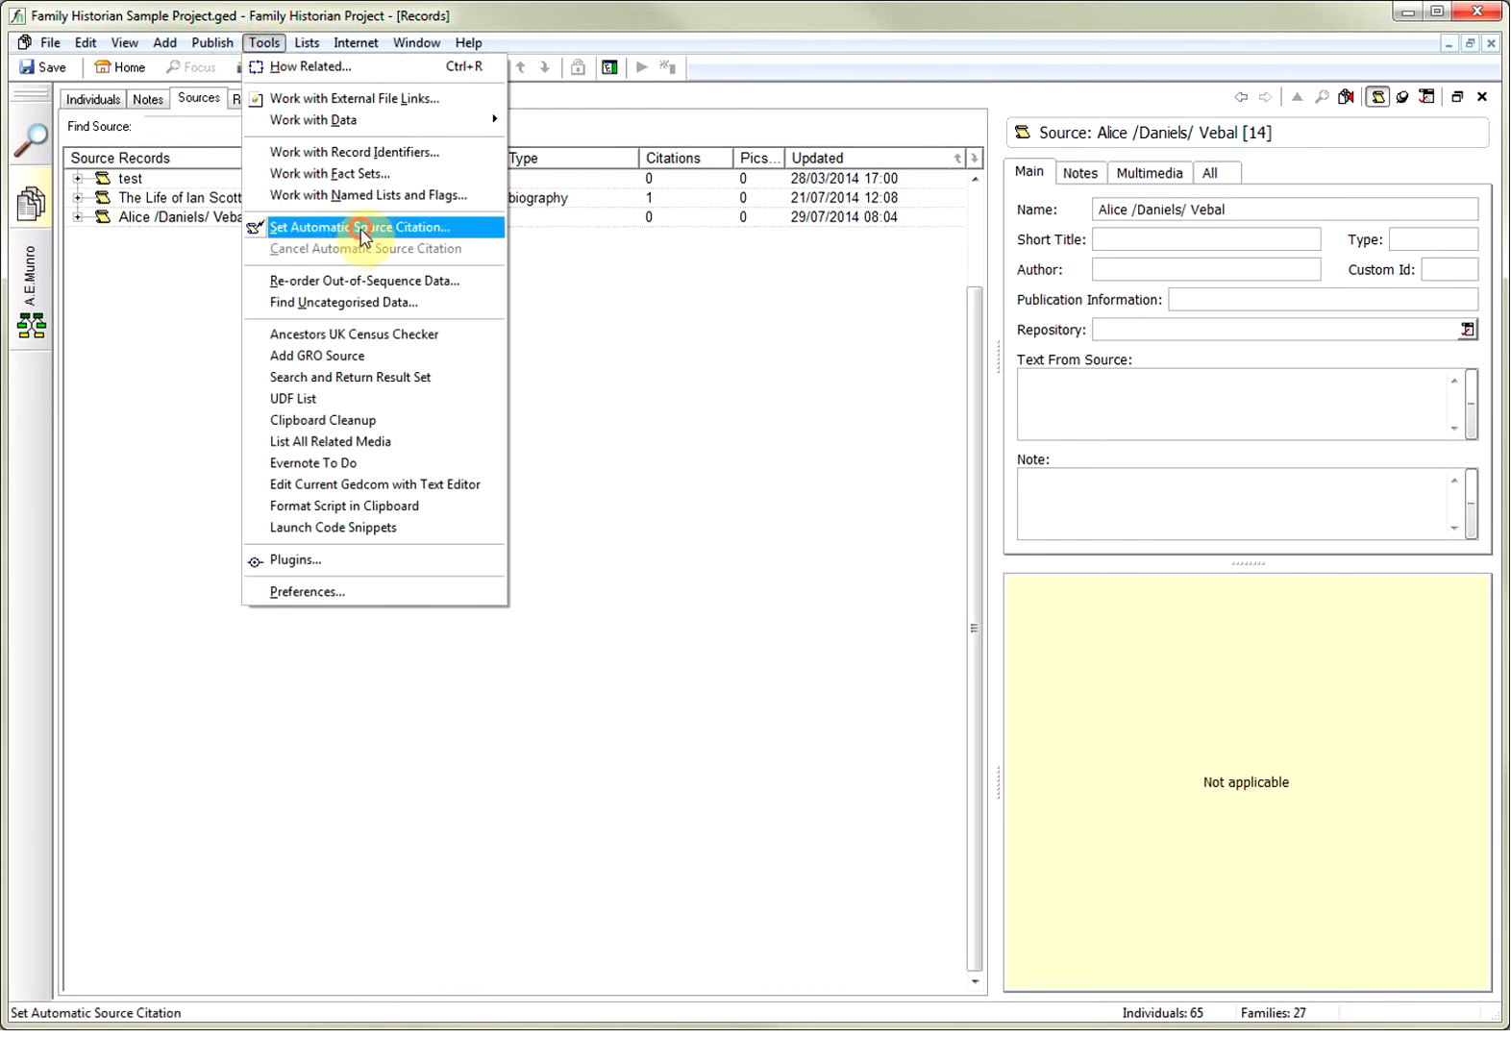
click(360, 228)
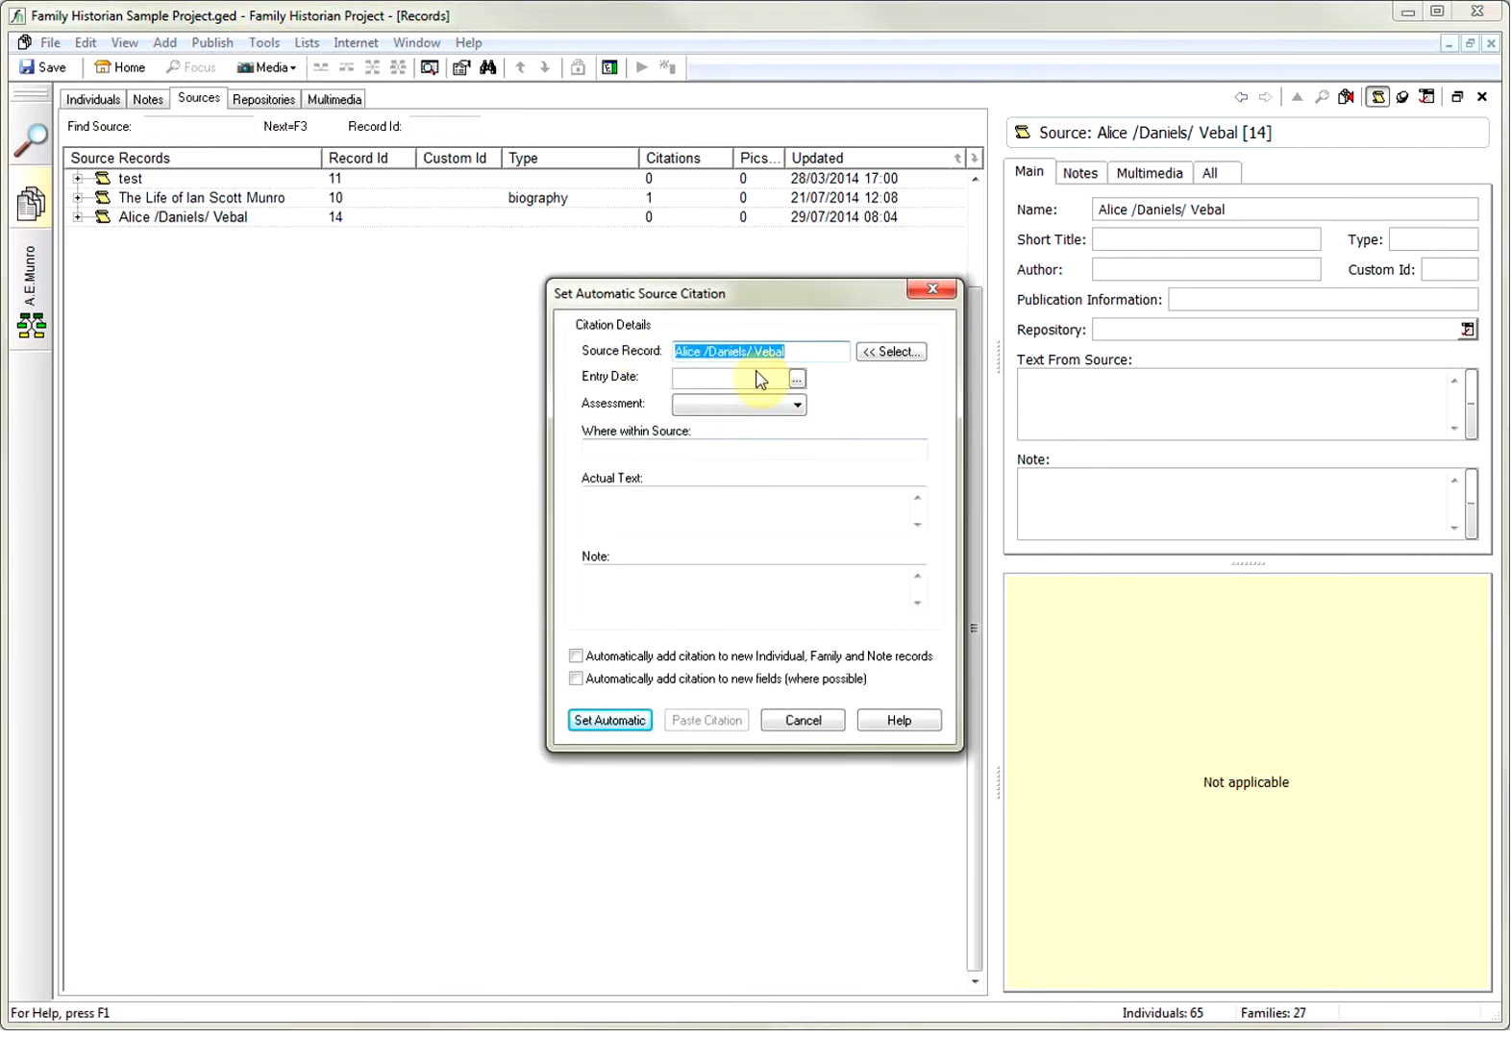
Enable auto-citation for new records and fields, entry date 1 Jan 2015, assessed as Secondary Evidence
click(760, 379)
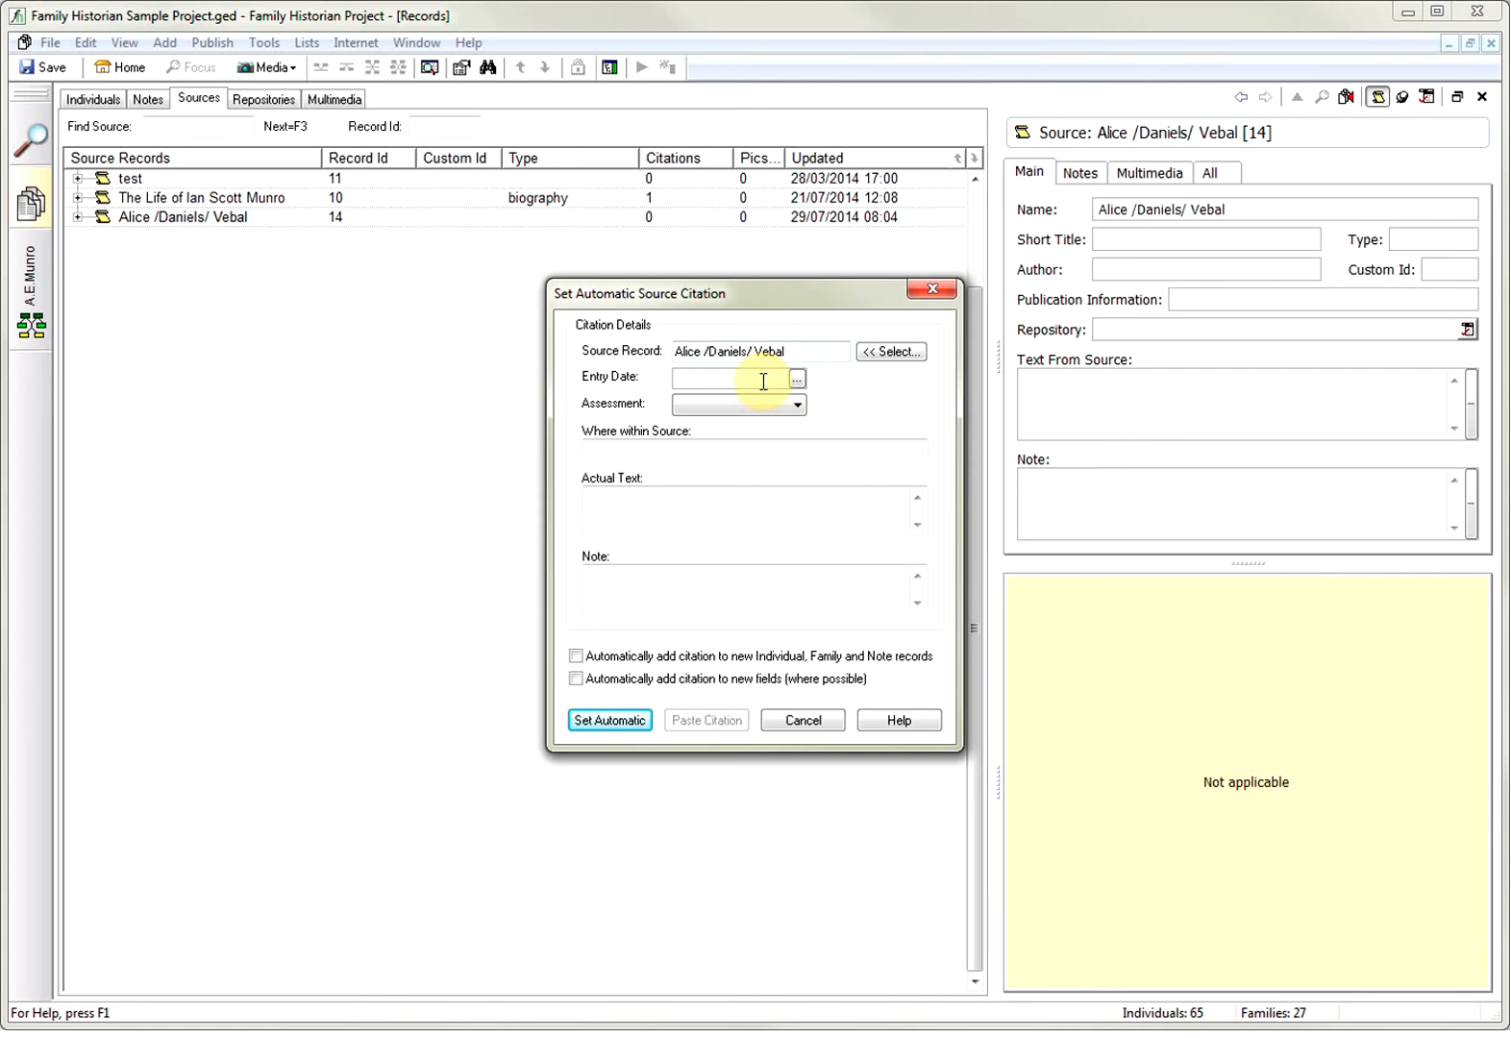
click(717, 379)
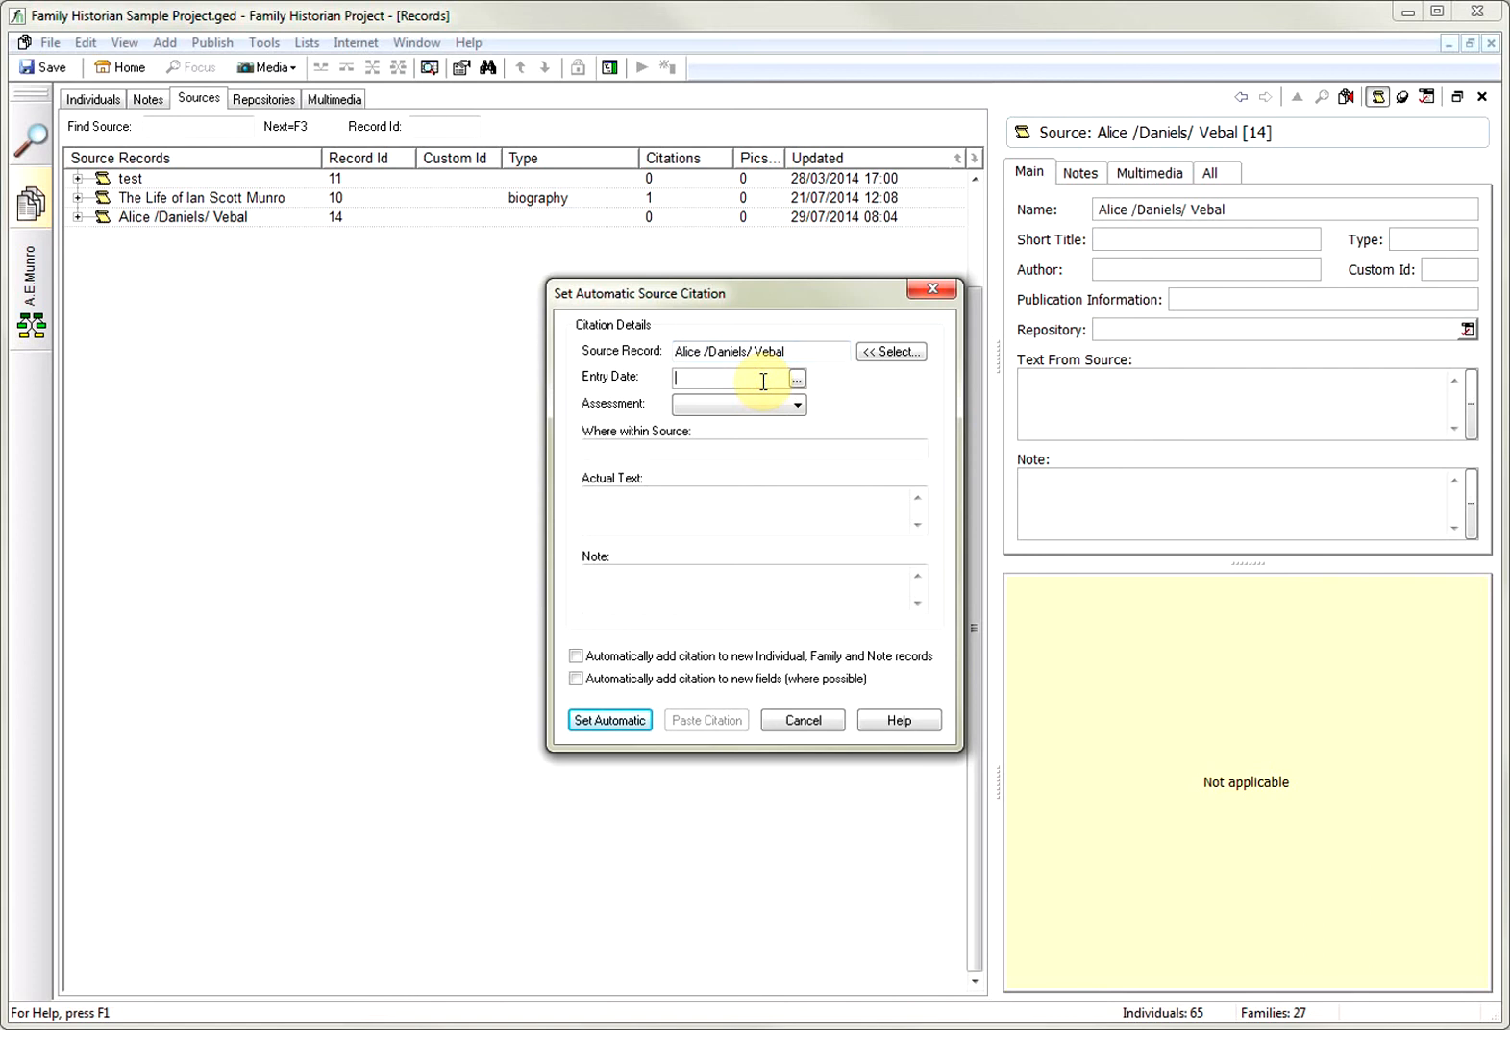
text(01/)
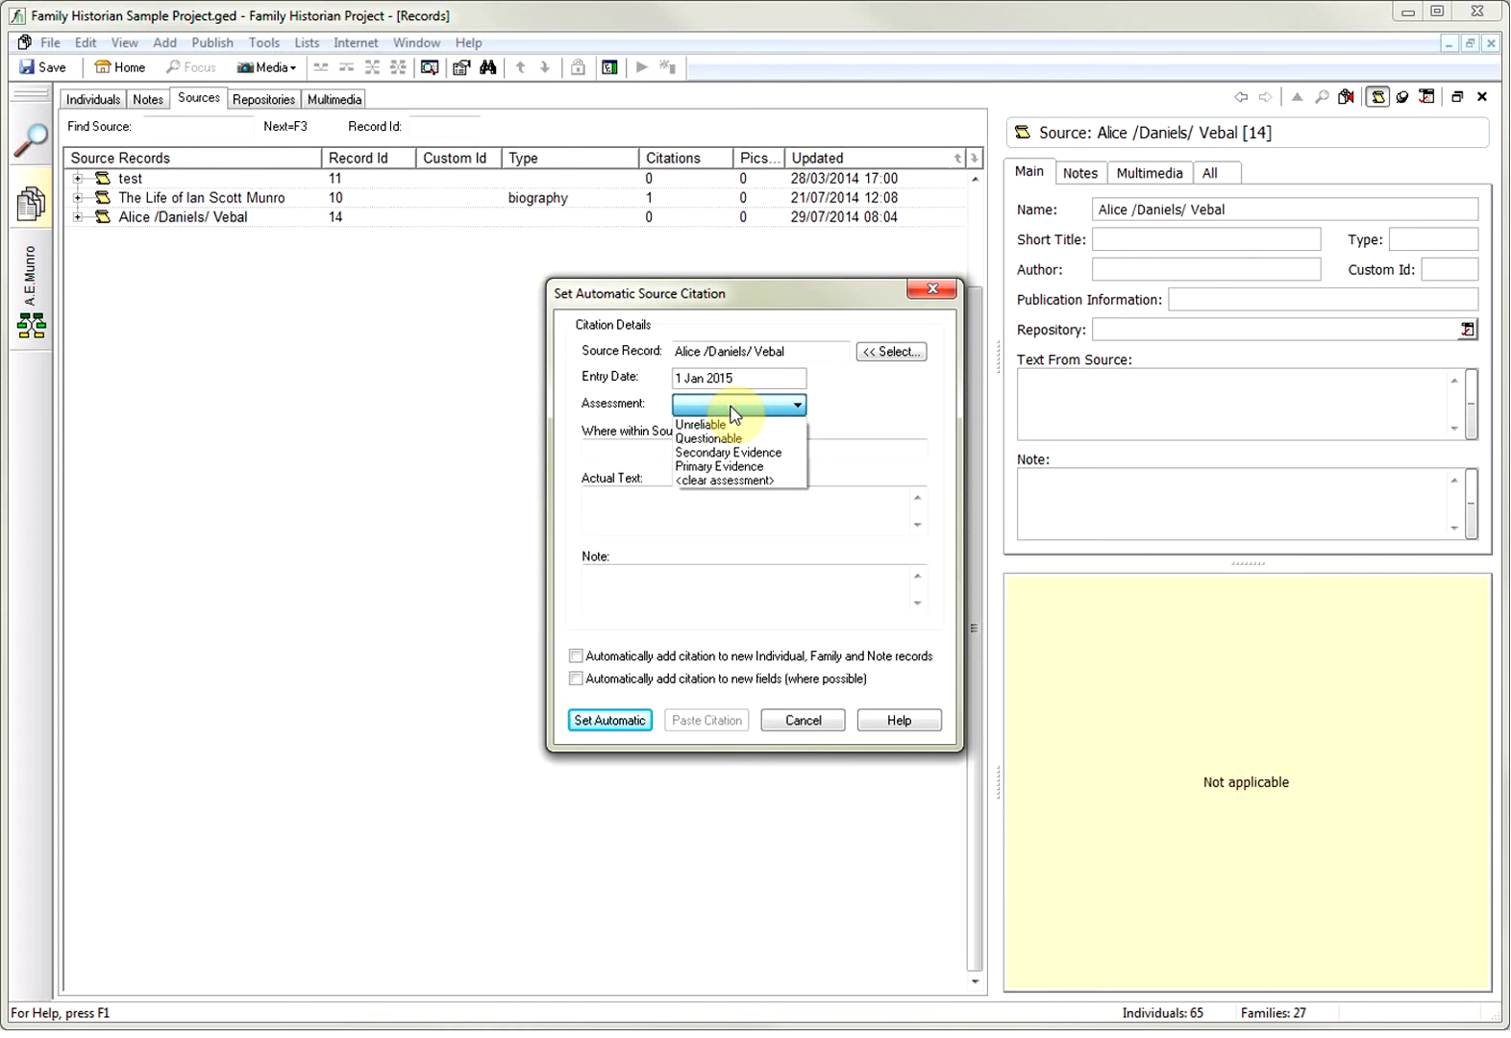
mouse_move(727, 453)
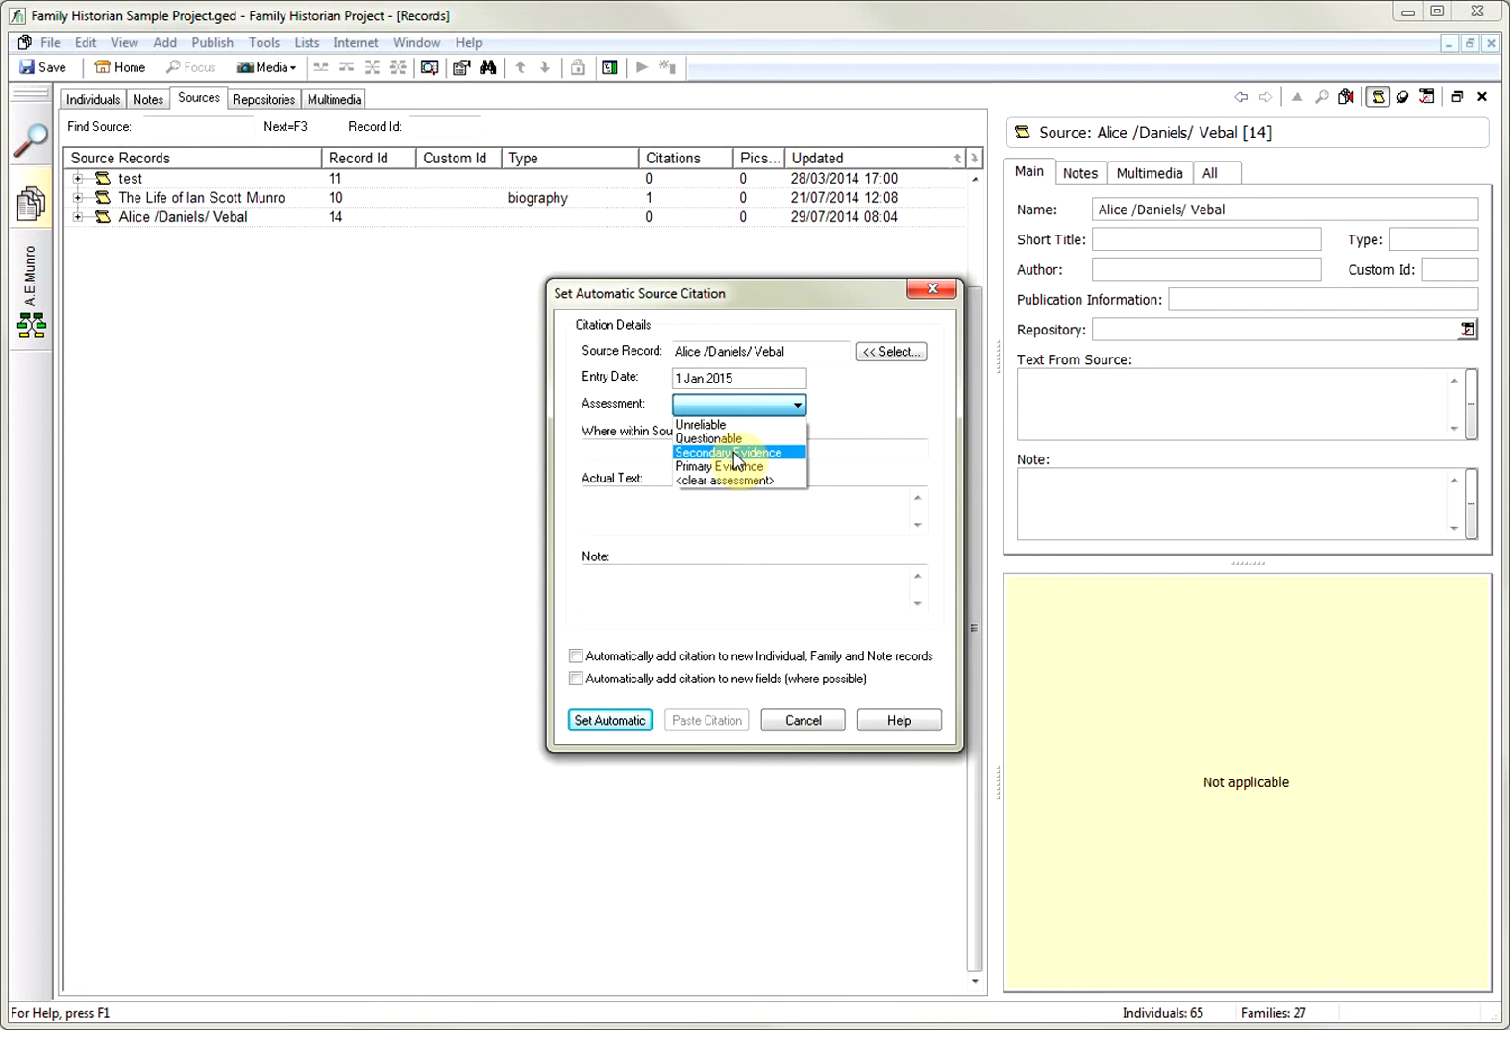
click(735, 451)
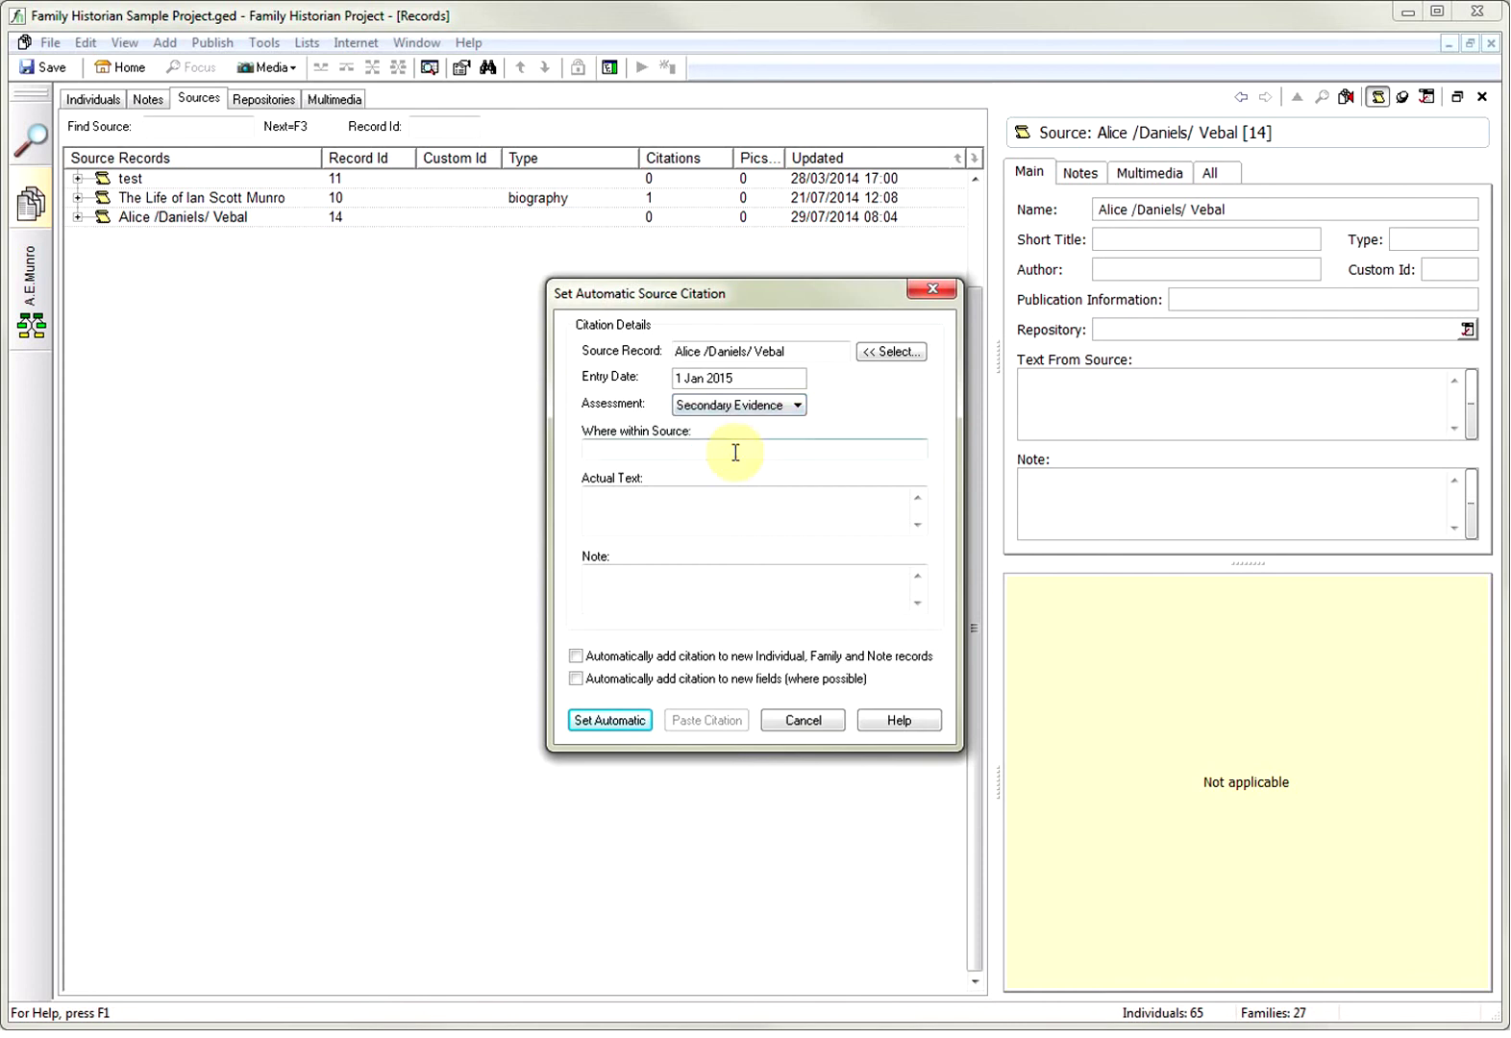
click(577, 678)
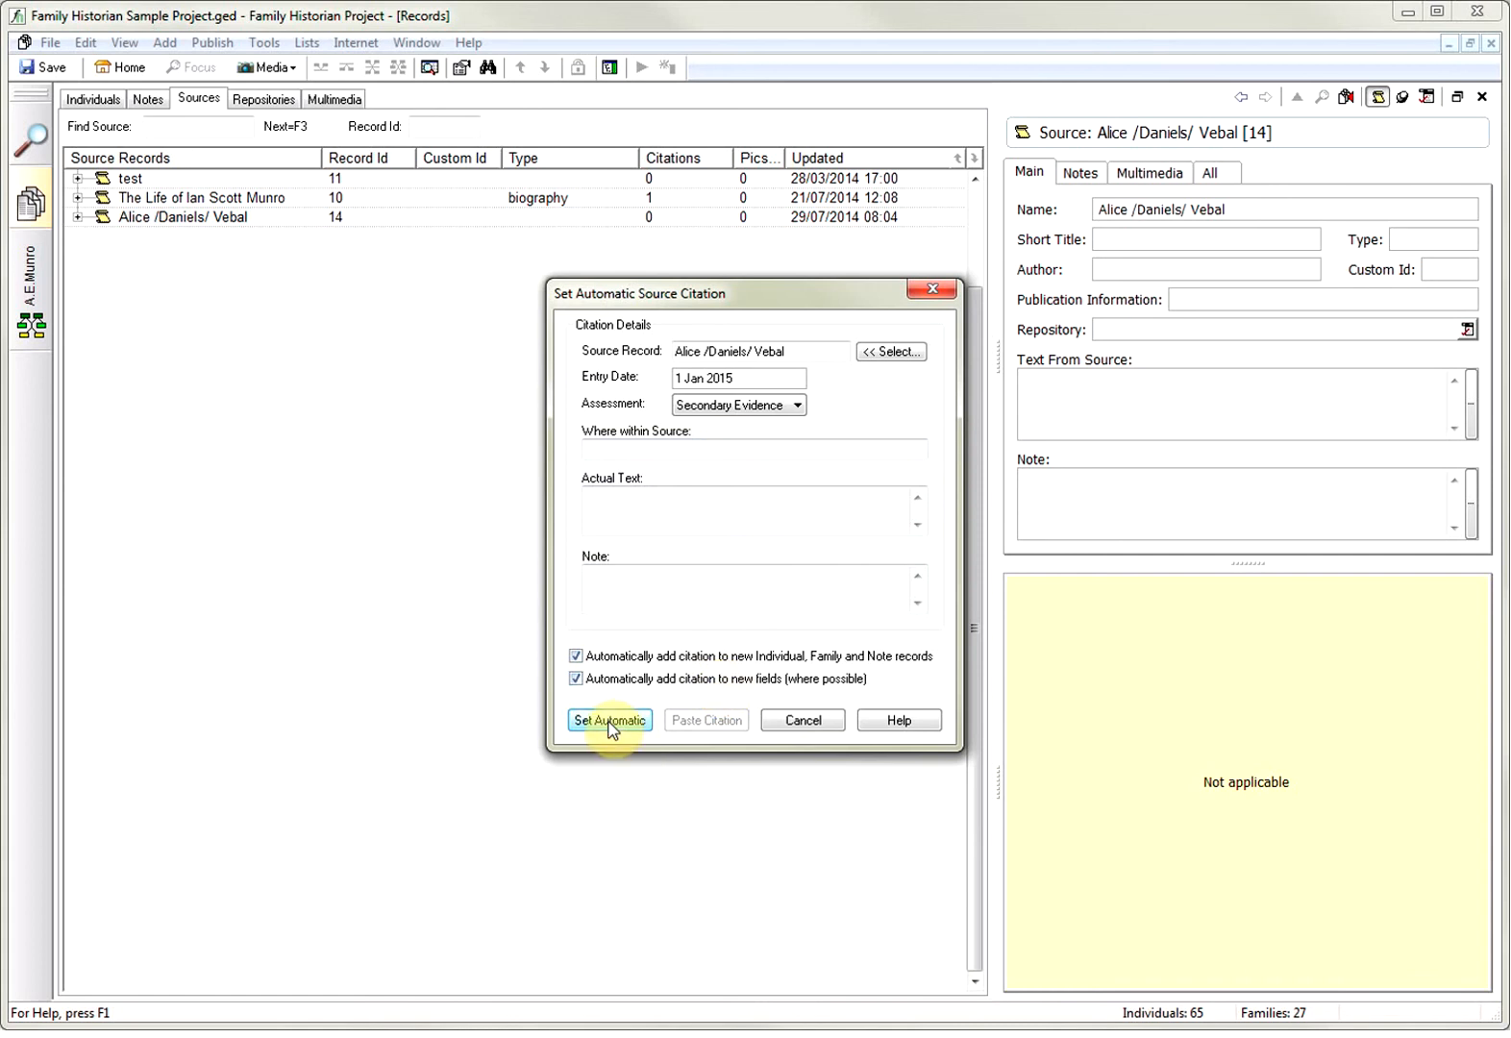
click(608, 721)
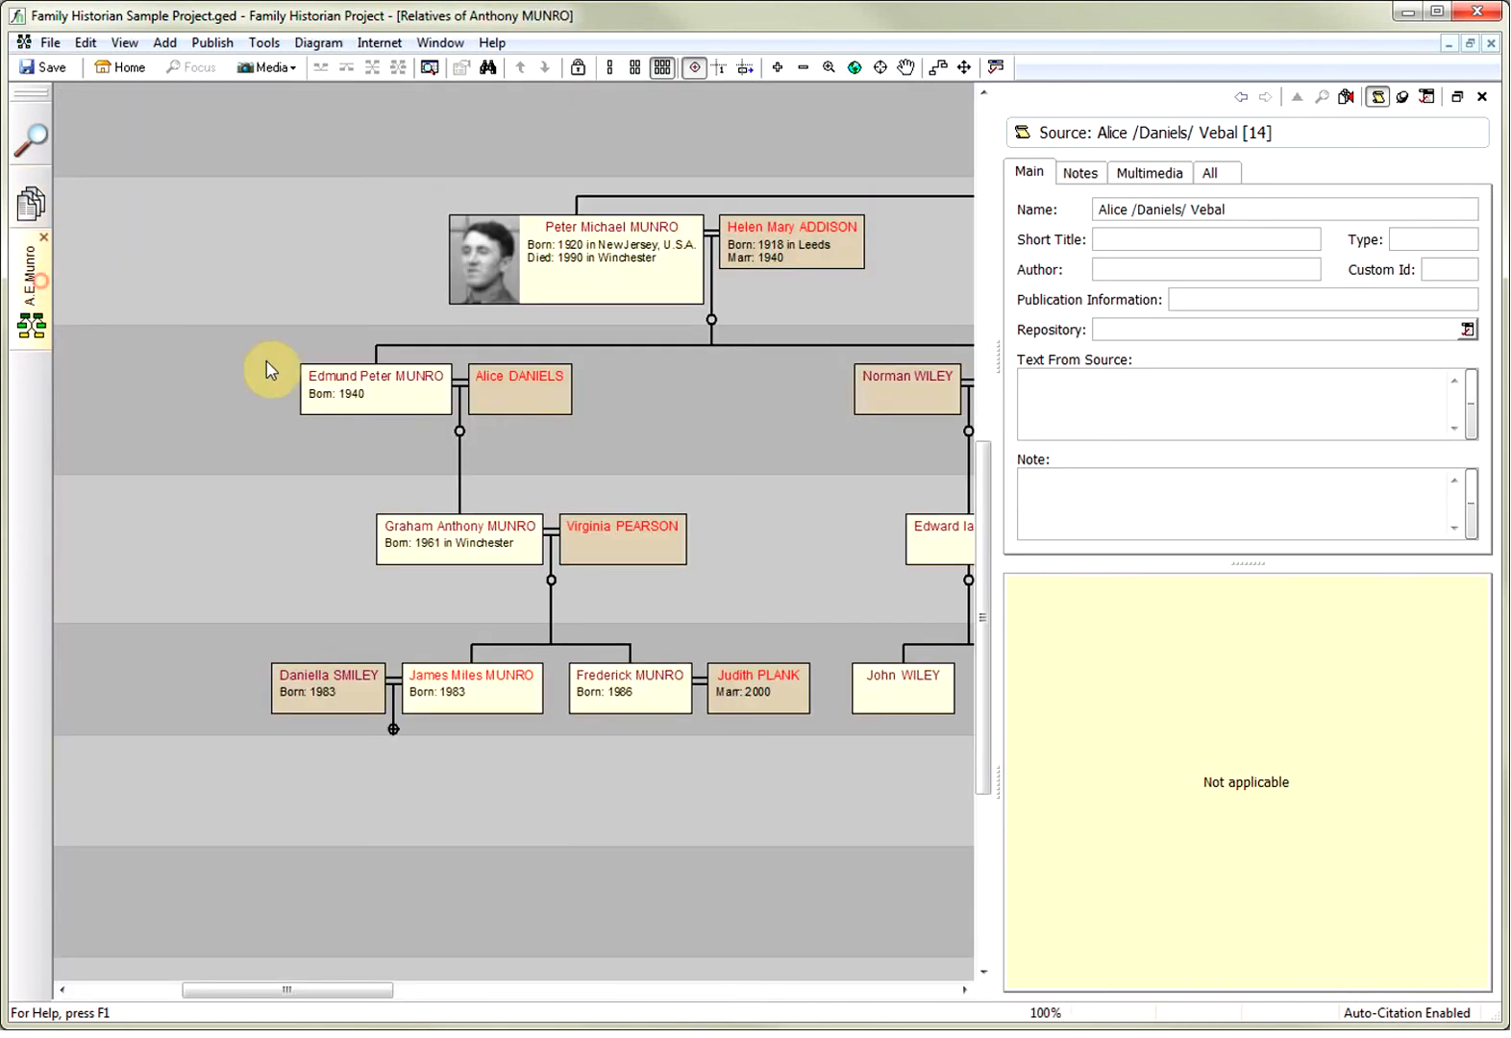
click(519, 388)
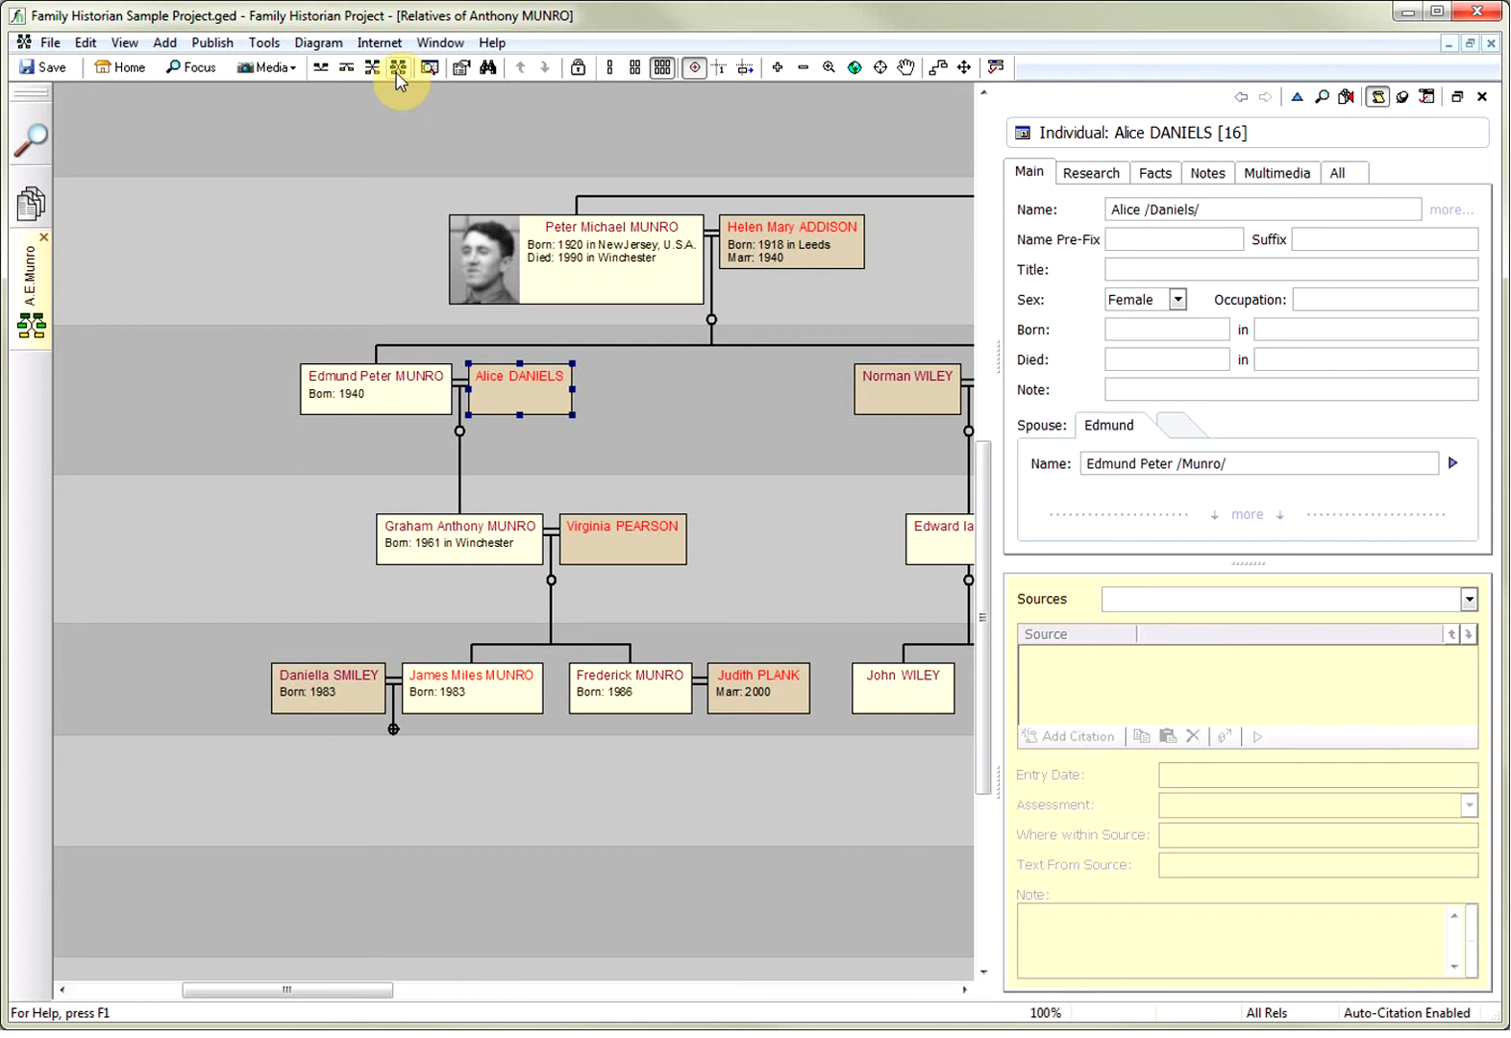
mouse_move(400, 67)
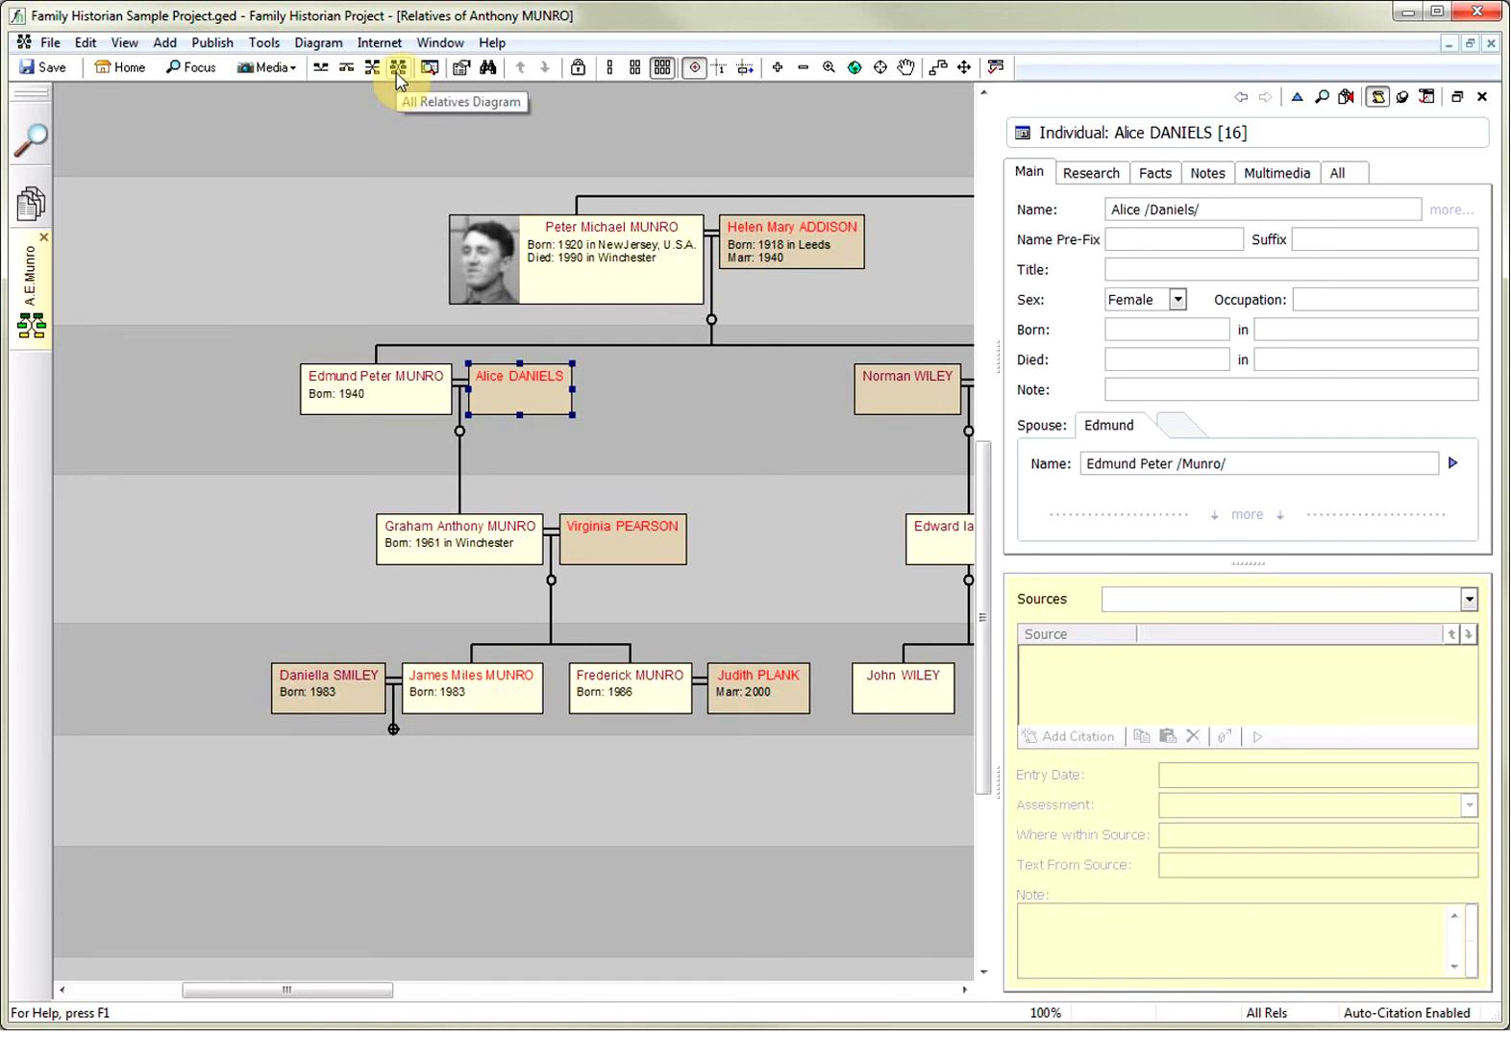
click(396, 67)
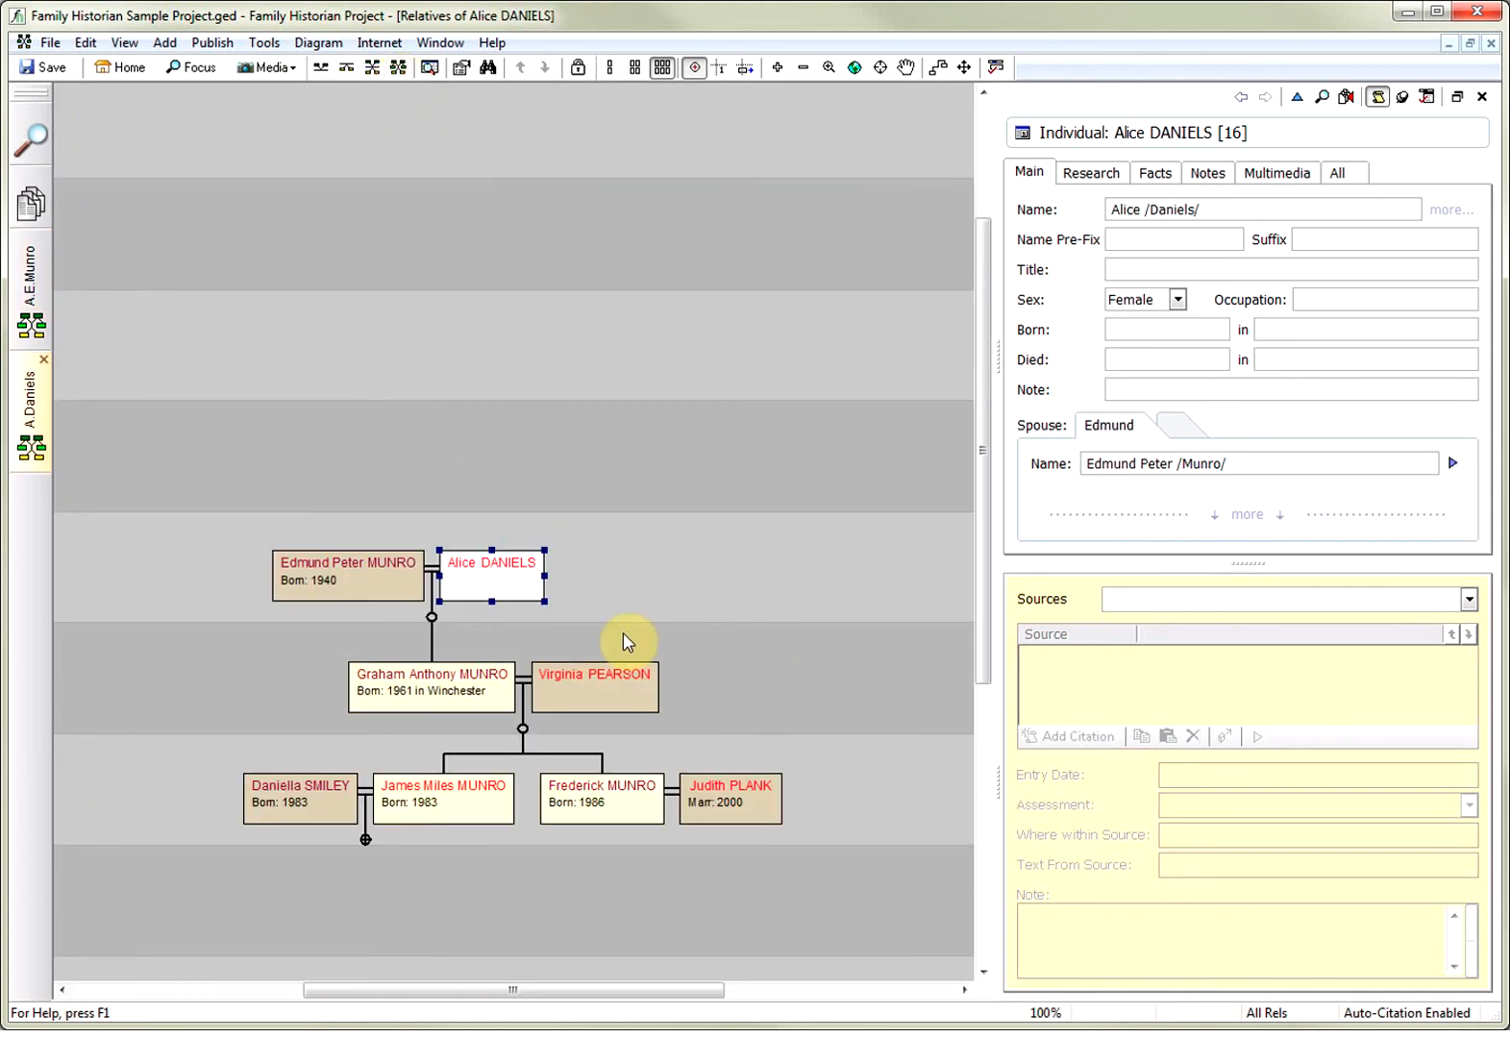
mouse_move(629, 617)
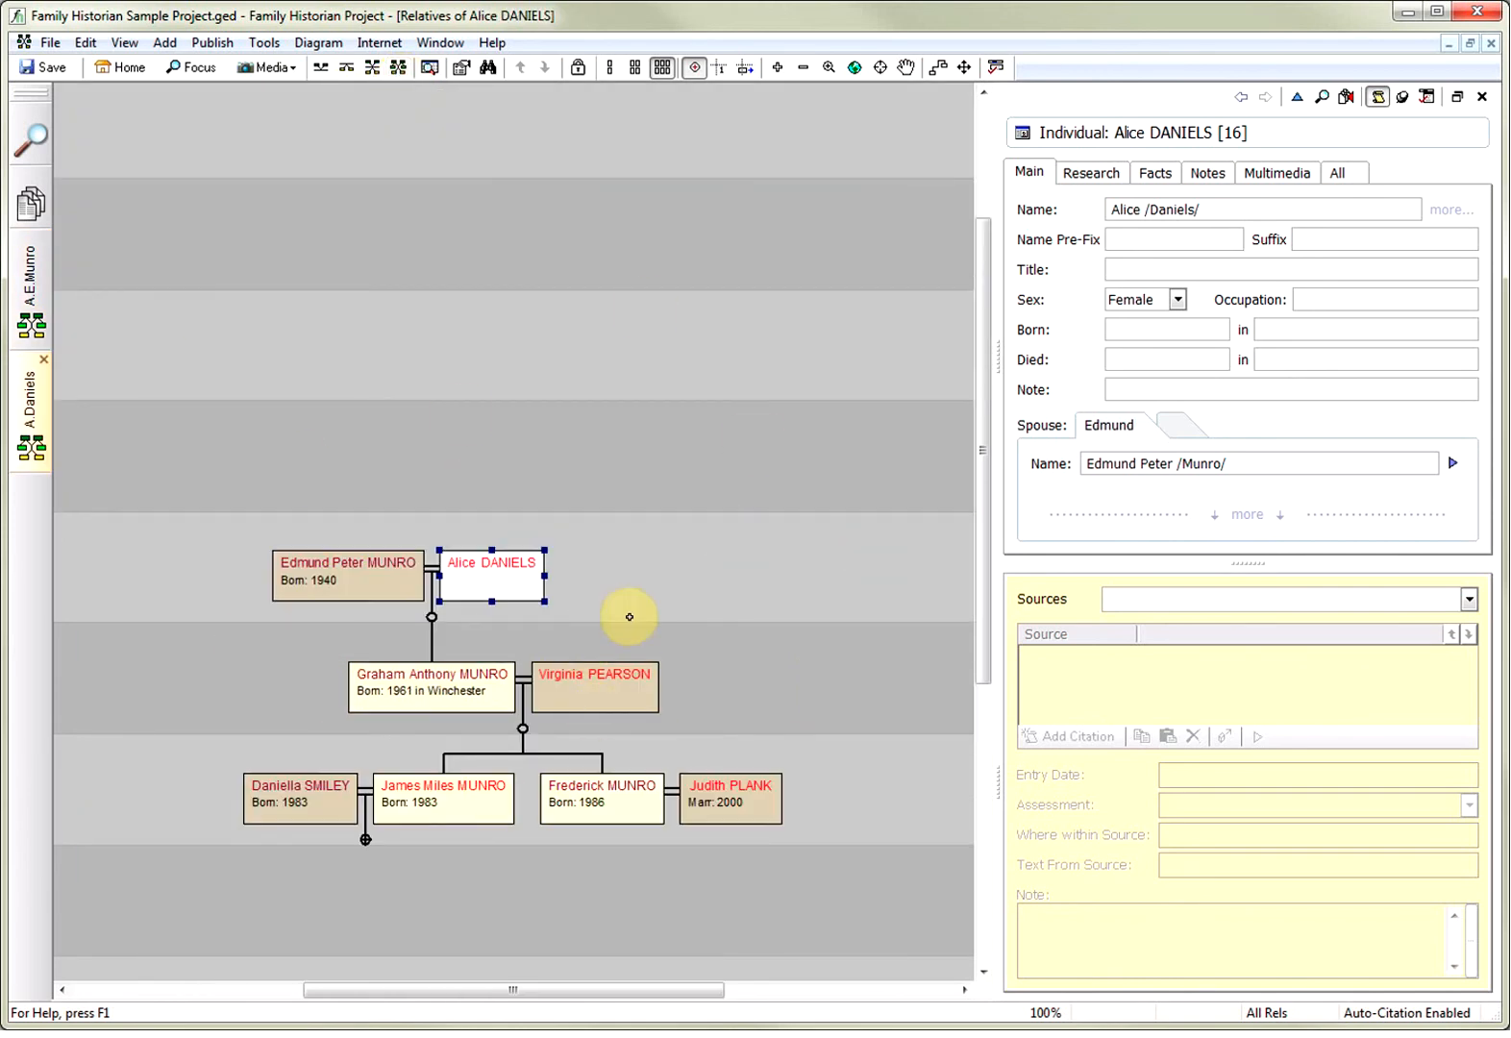
mouse_move(493, 581)
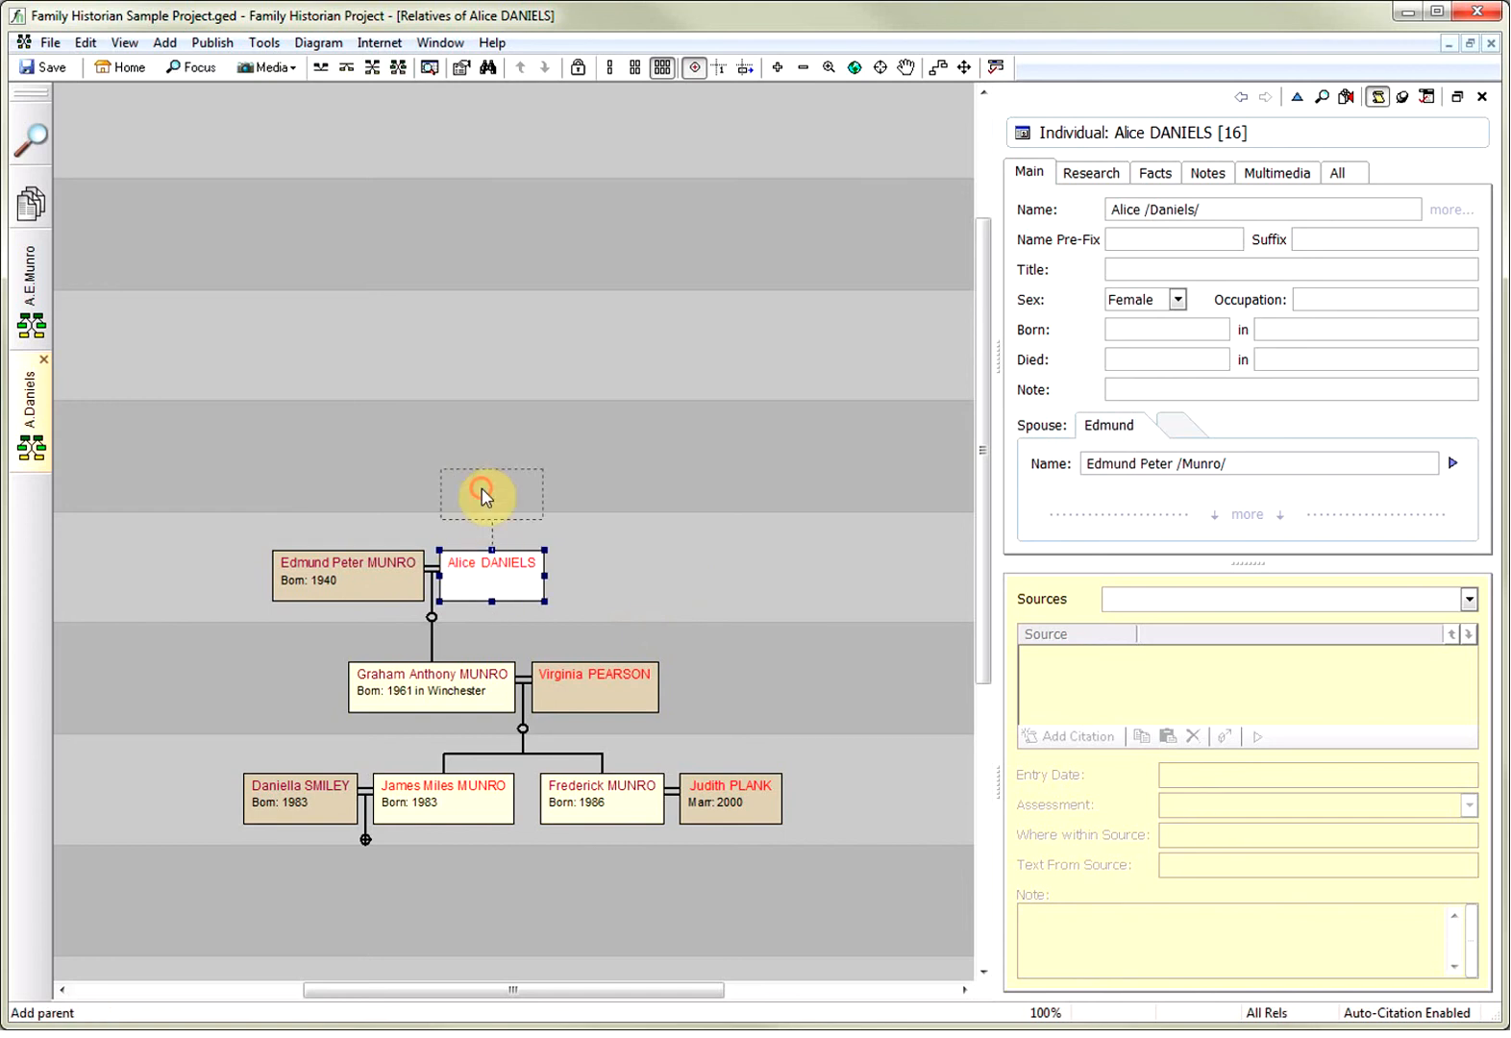
click(487, 494)
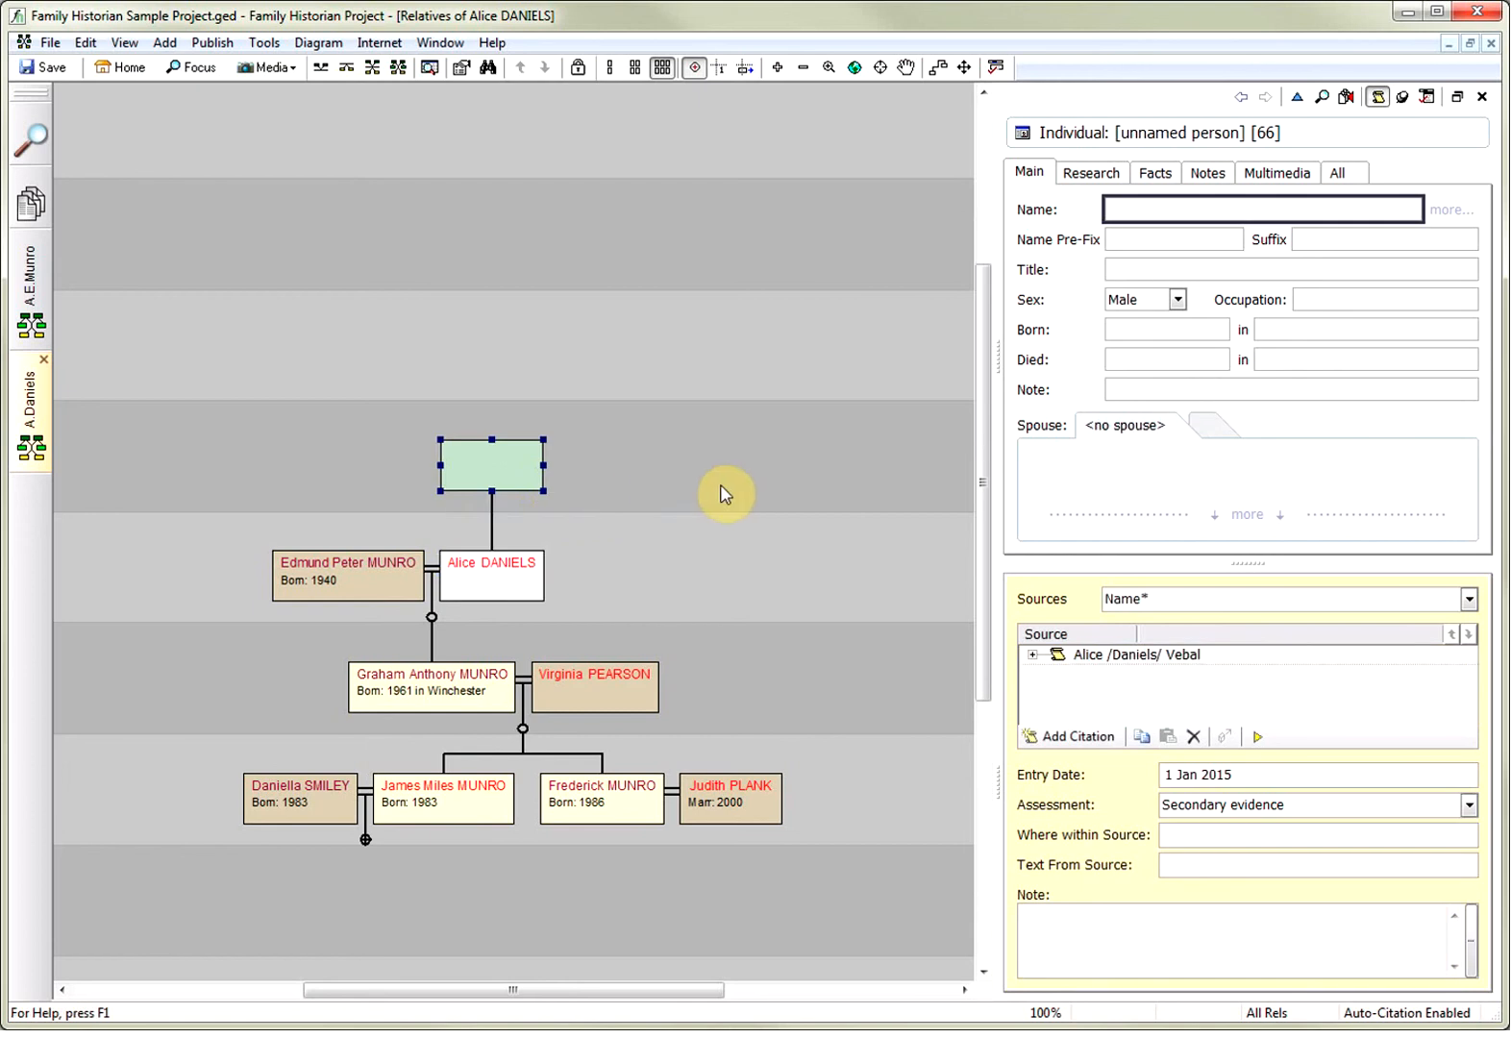
text(J)
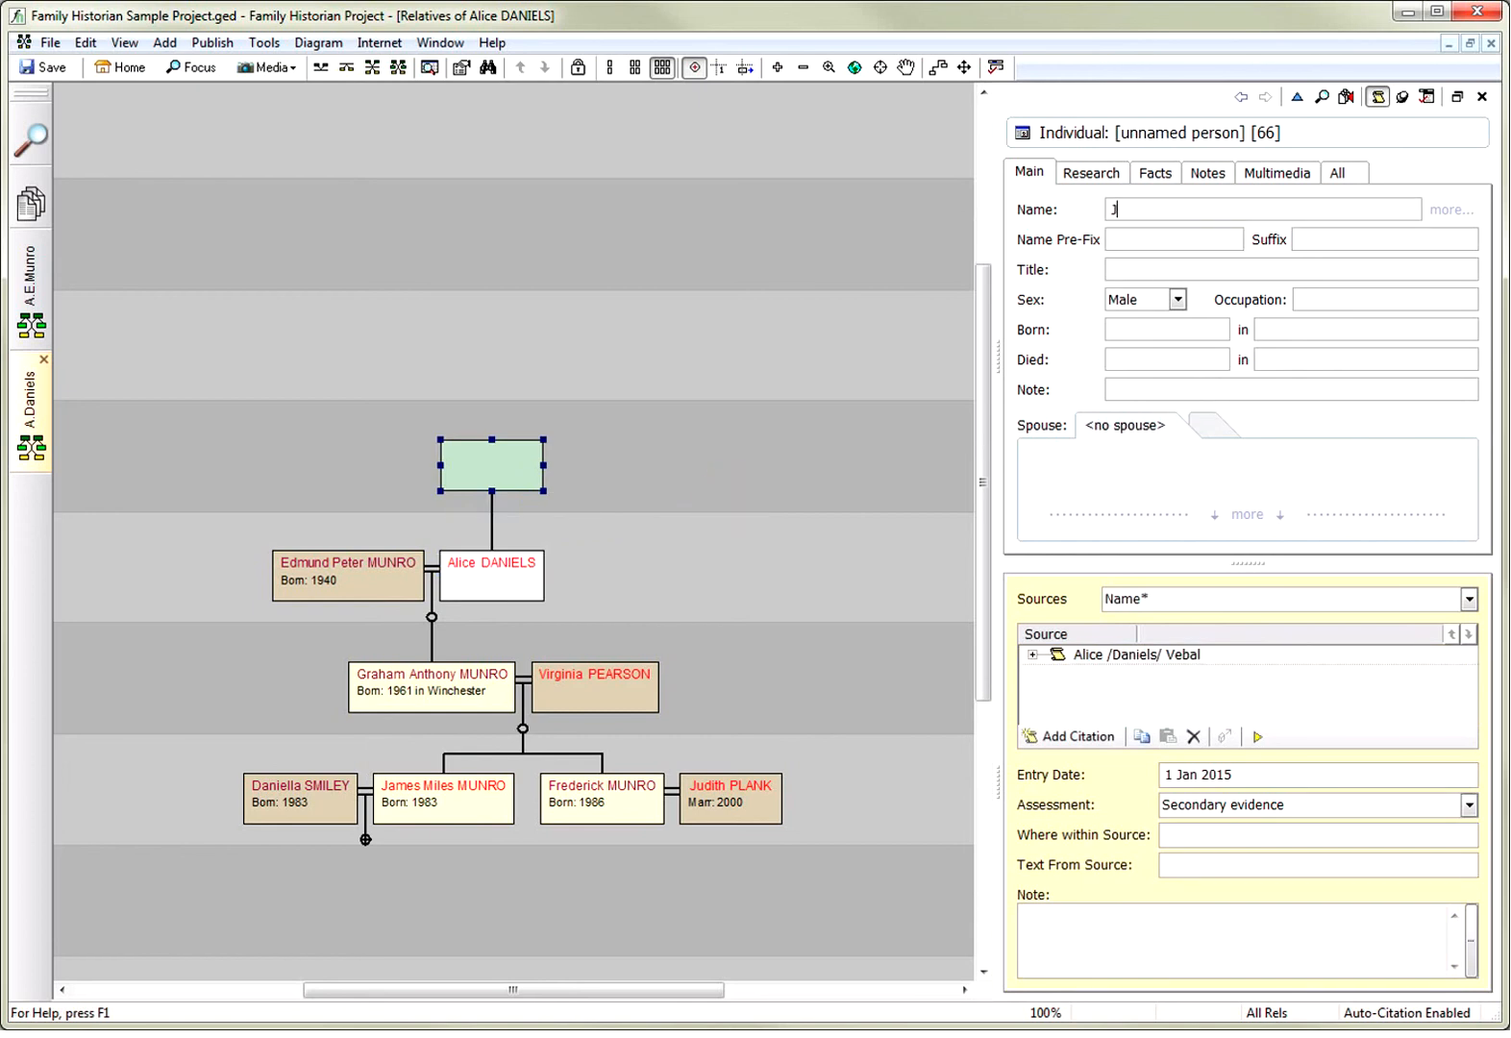
text(ames /Daniels/)
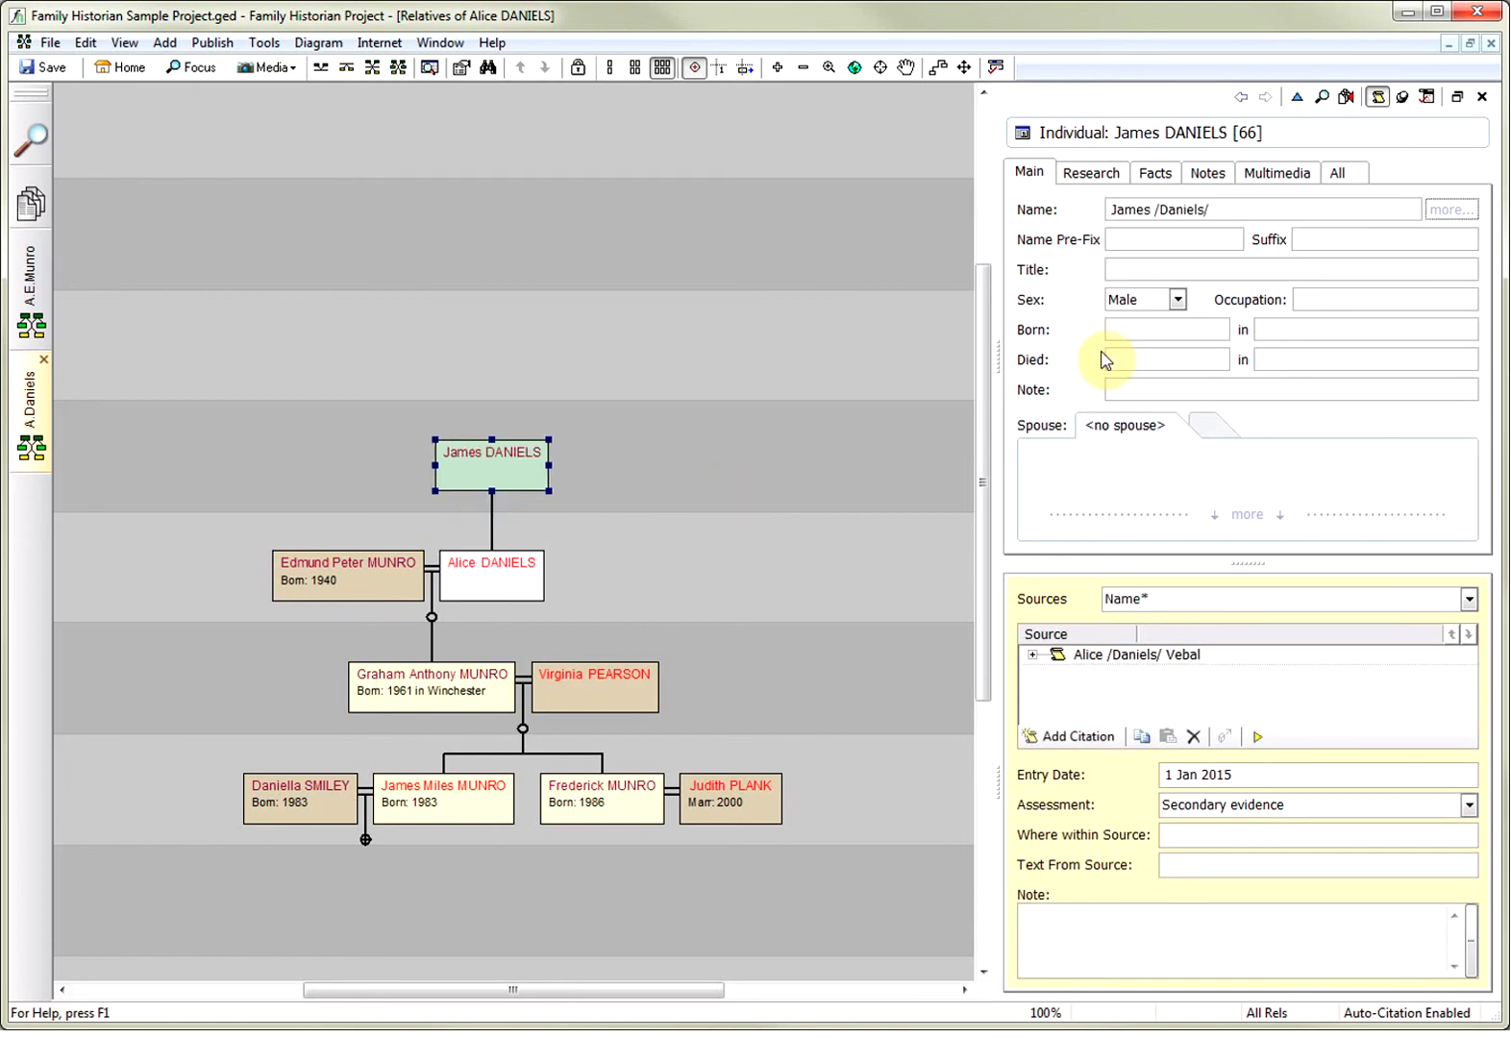
click(1161, 329)
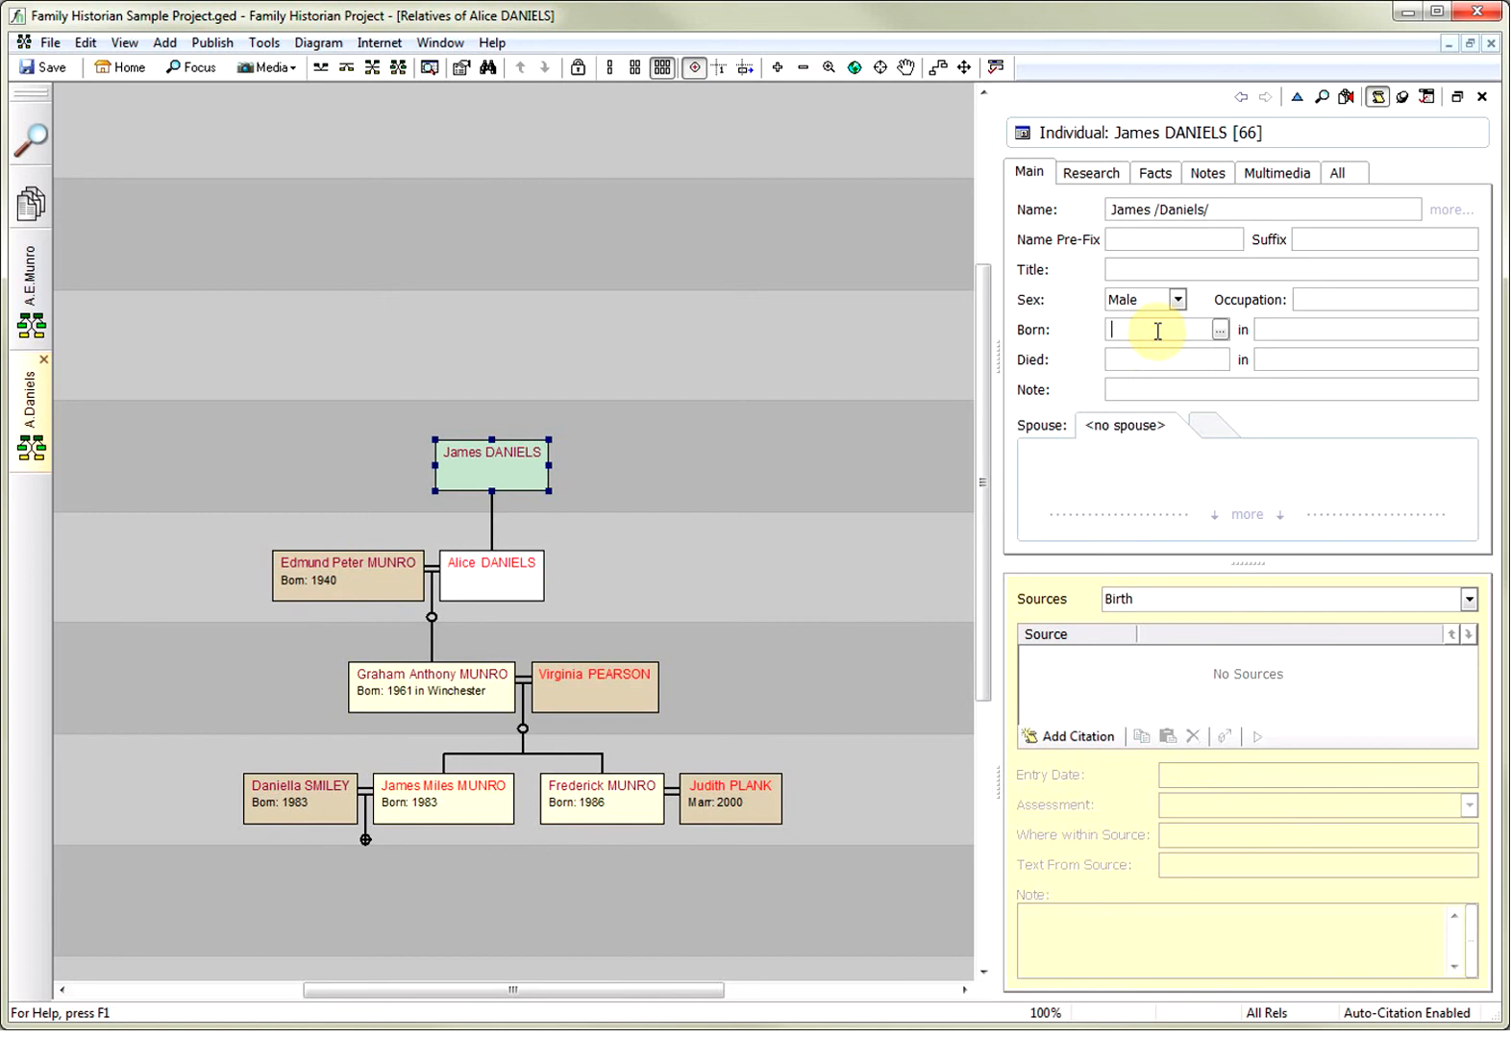
text(31 jan)
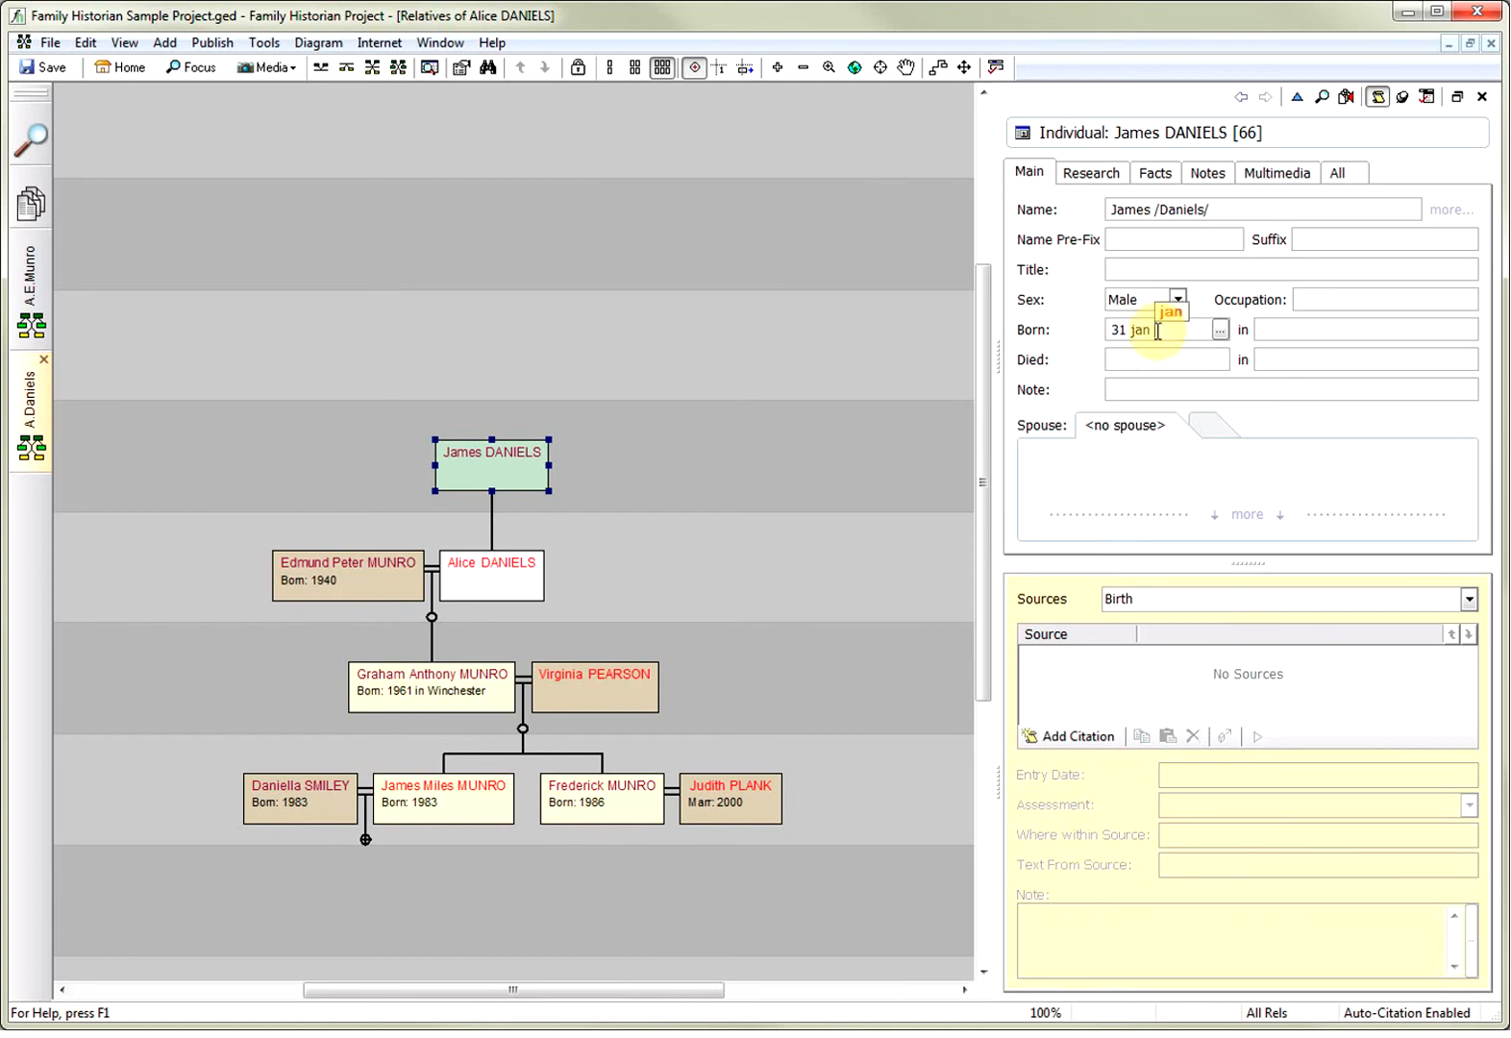
text(1917)
click(1365, 331)
text(Evershot, Dorset, England)
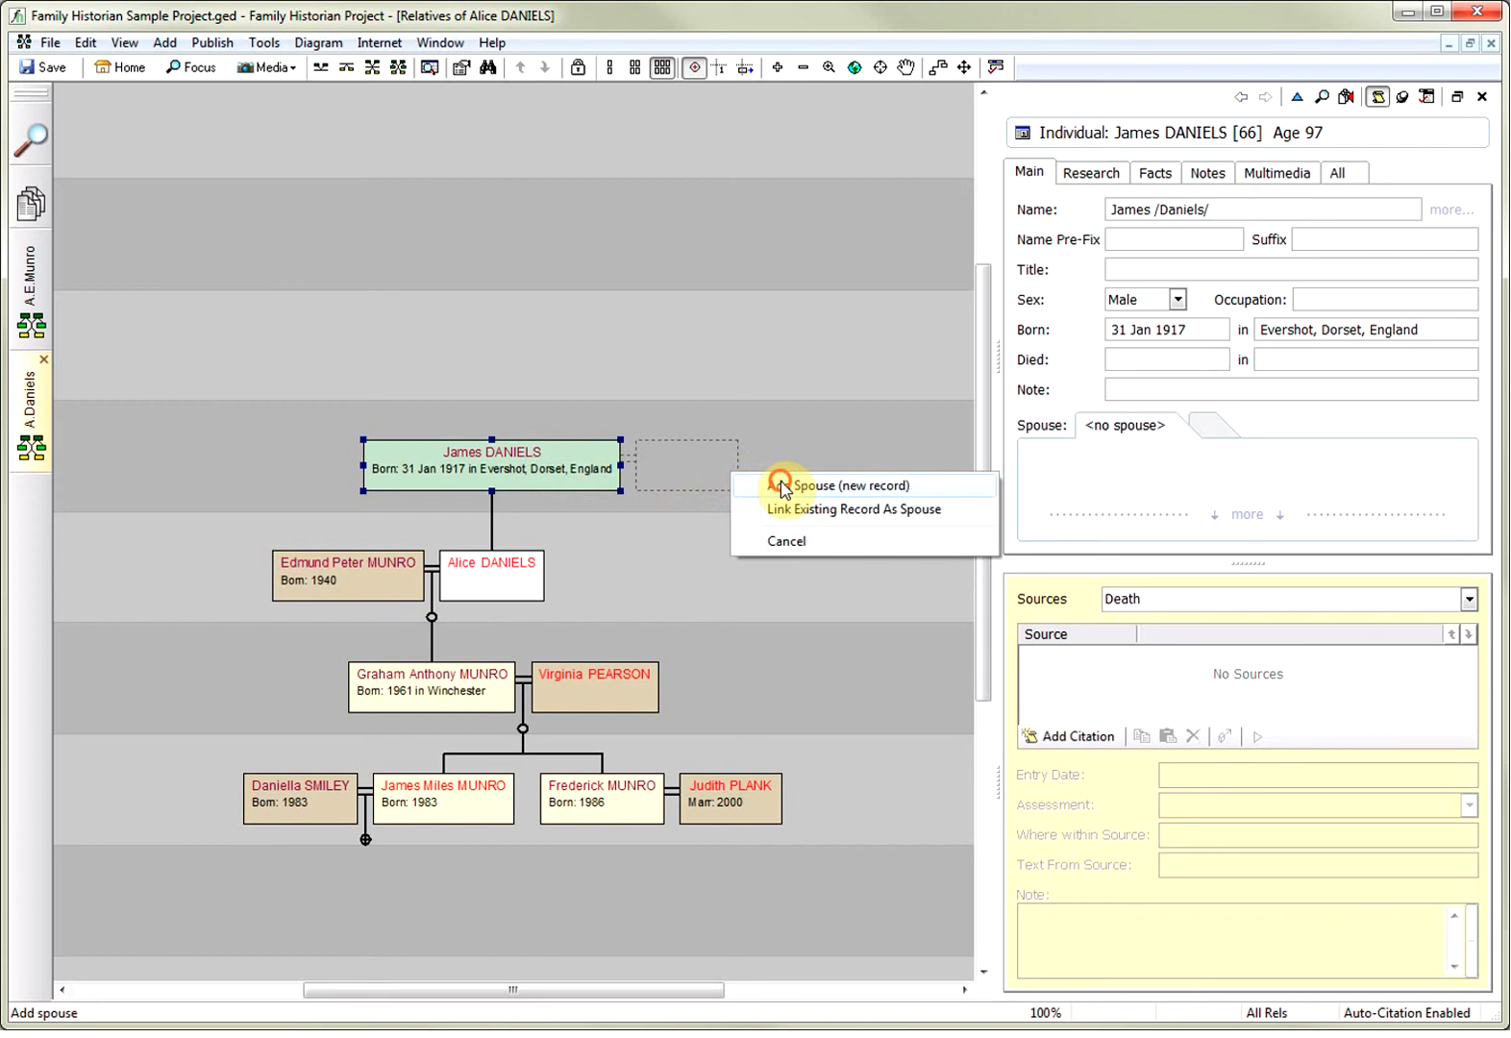
click(839, 487)
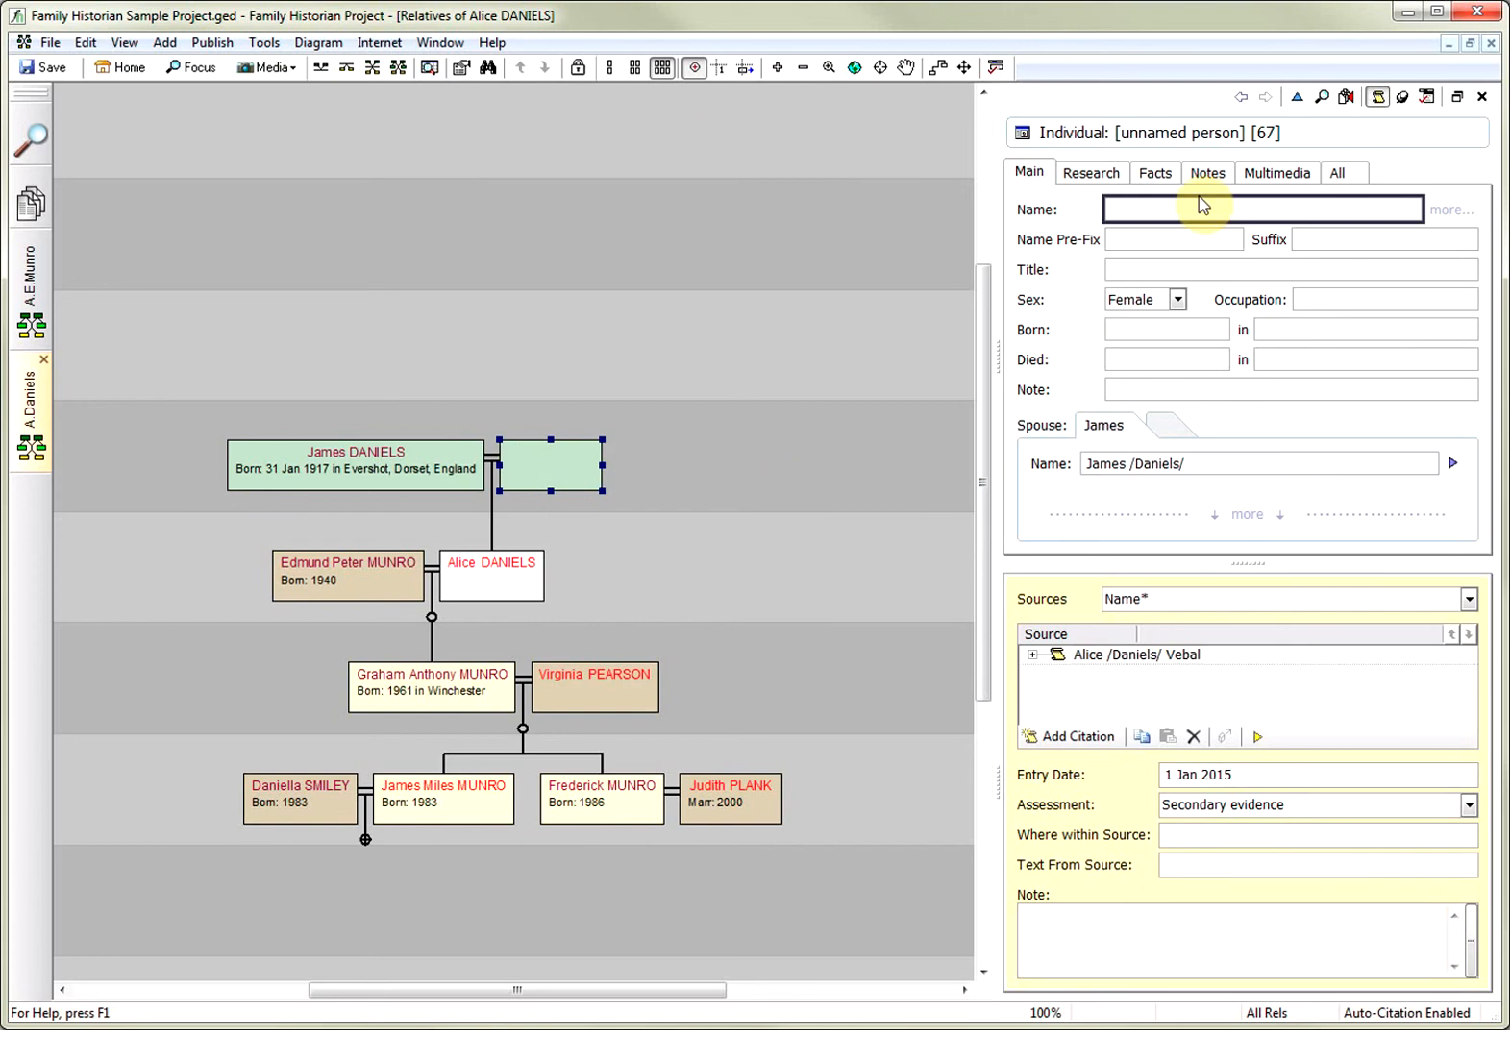
text(Mary /Jones/)
click(1168, 329)
text(21 Mar 1921)
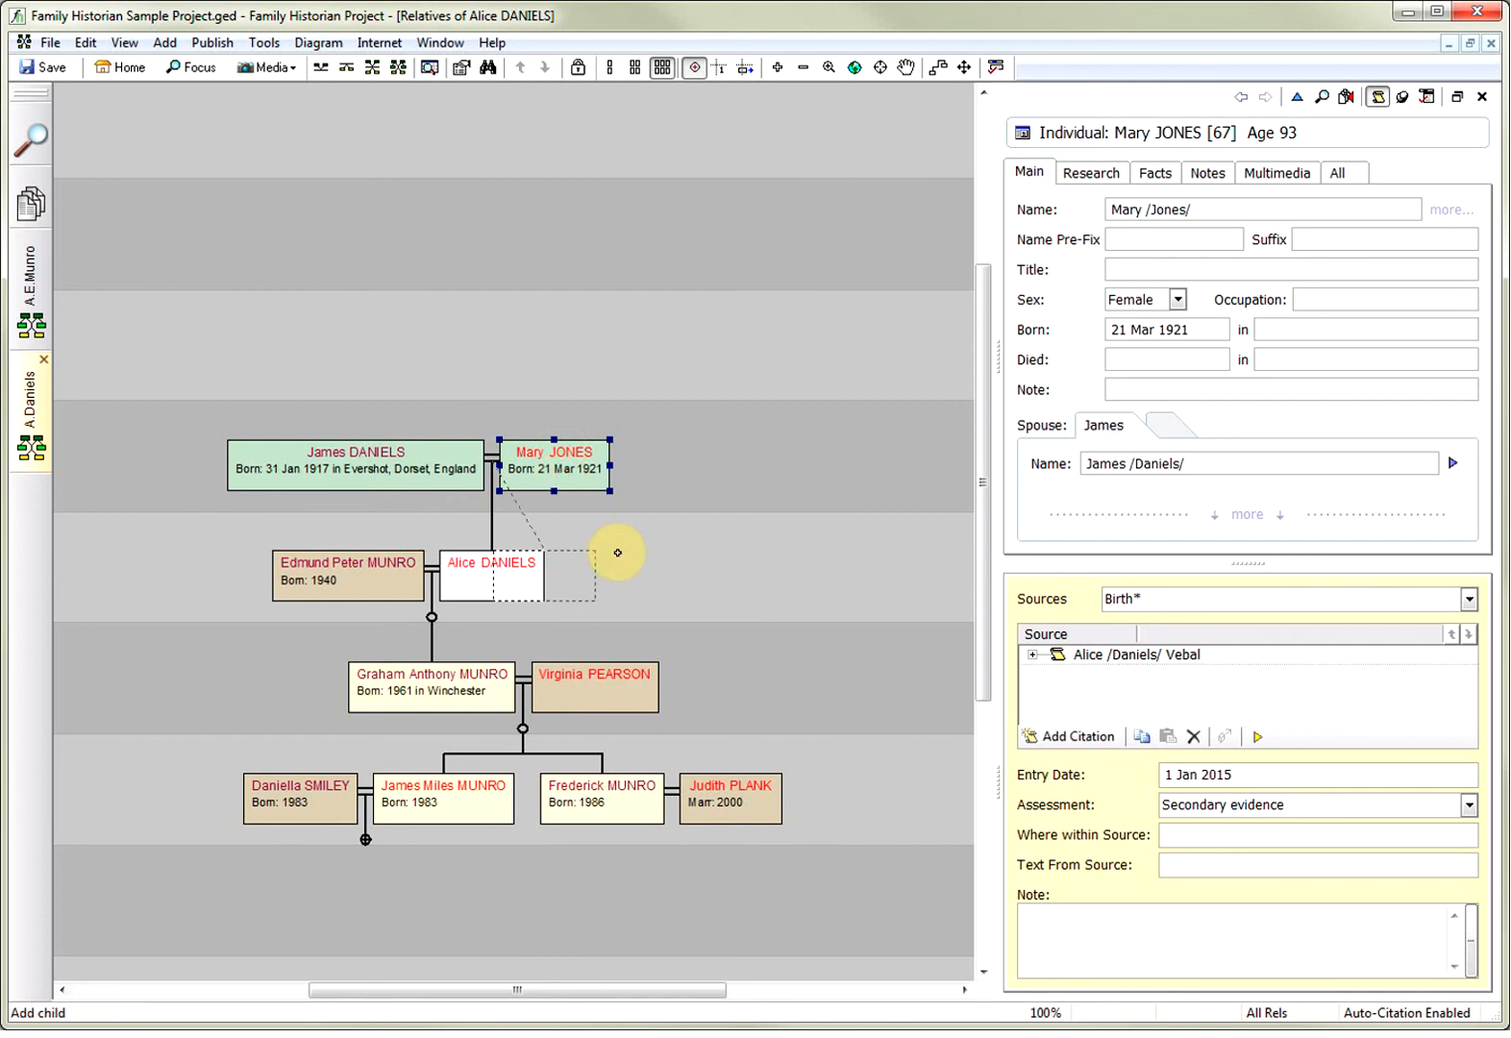
click(617, 554)
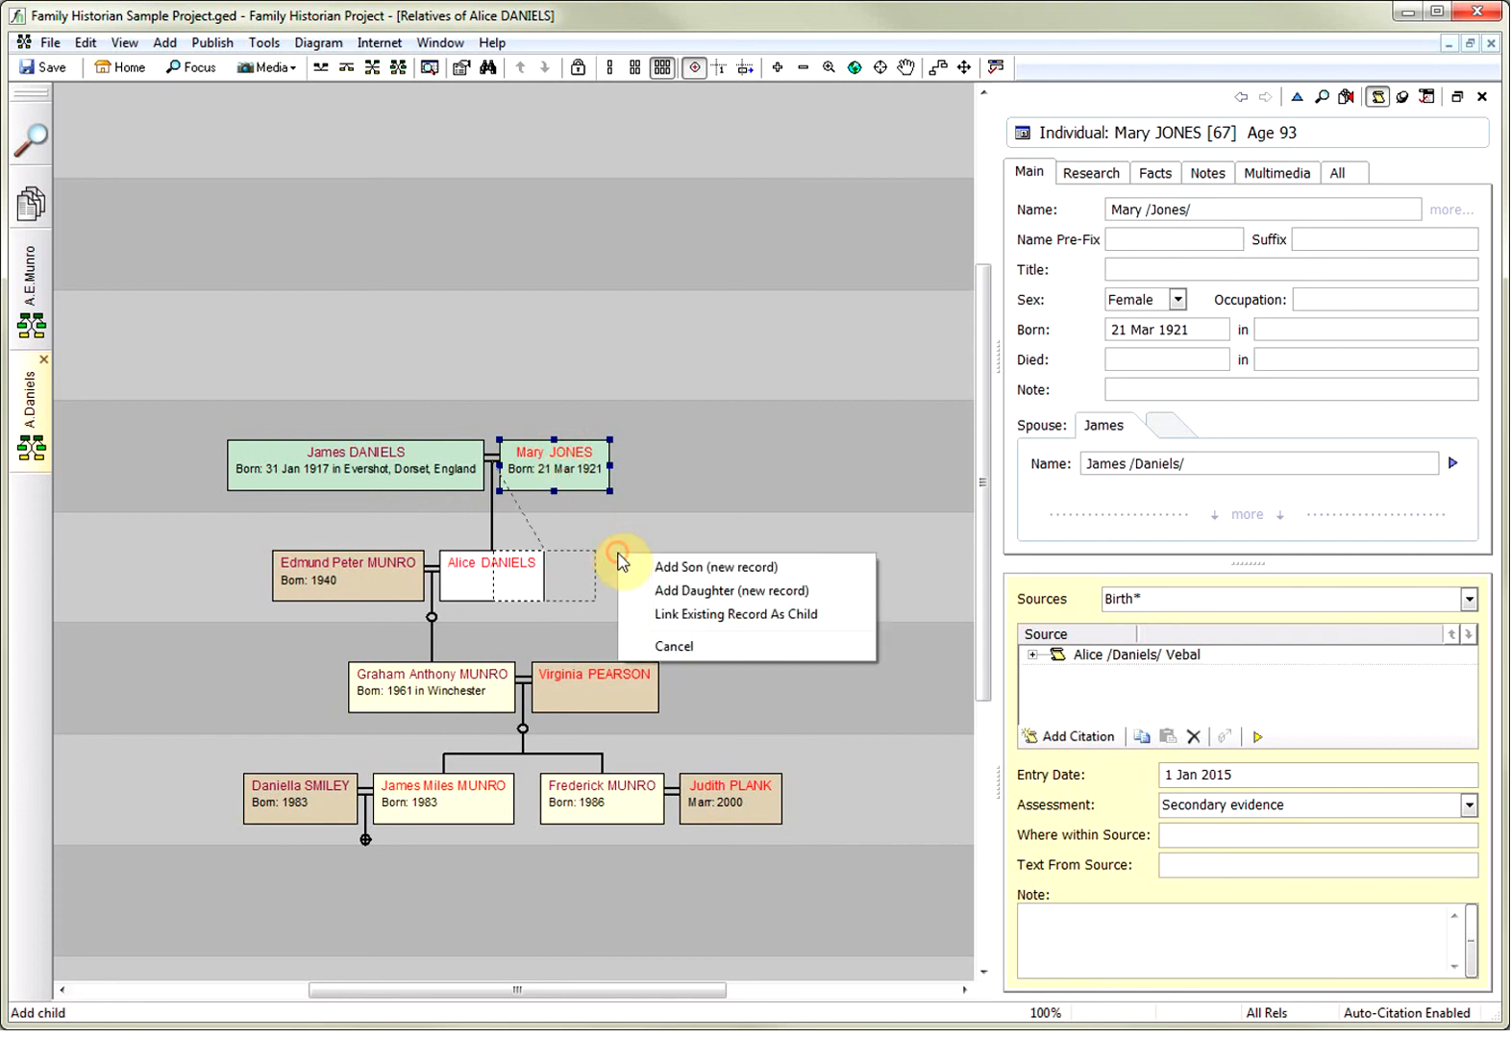
click(716, 568)
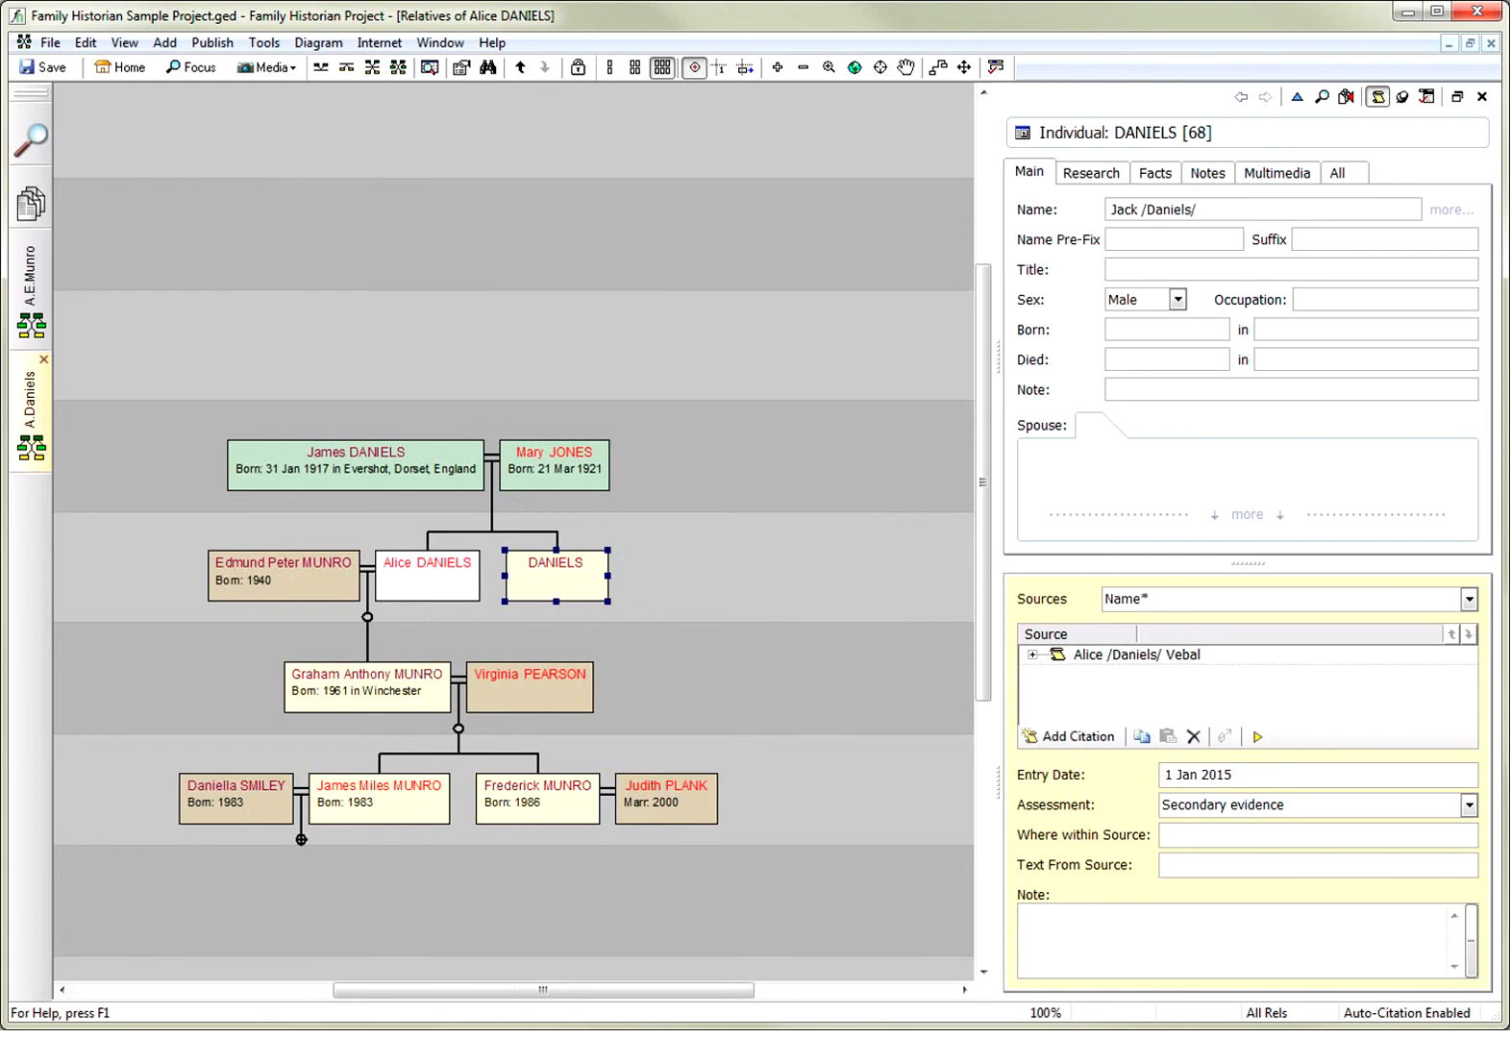
text(1 jun 1)
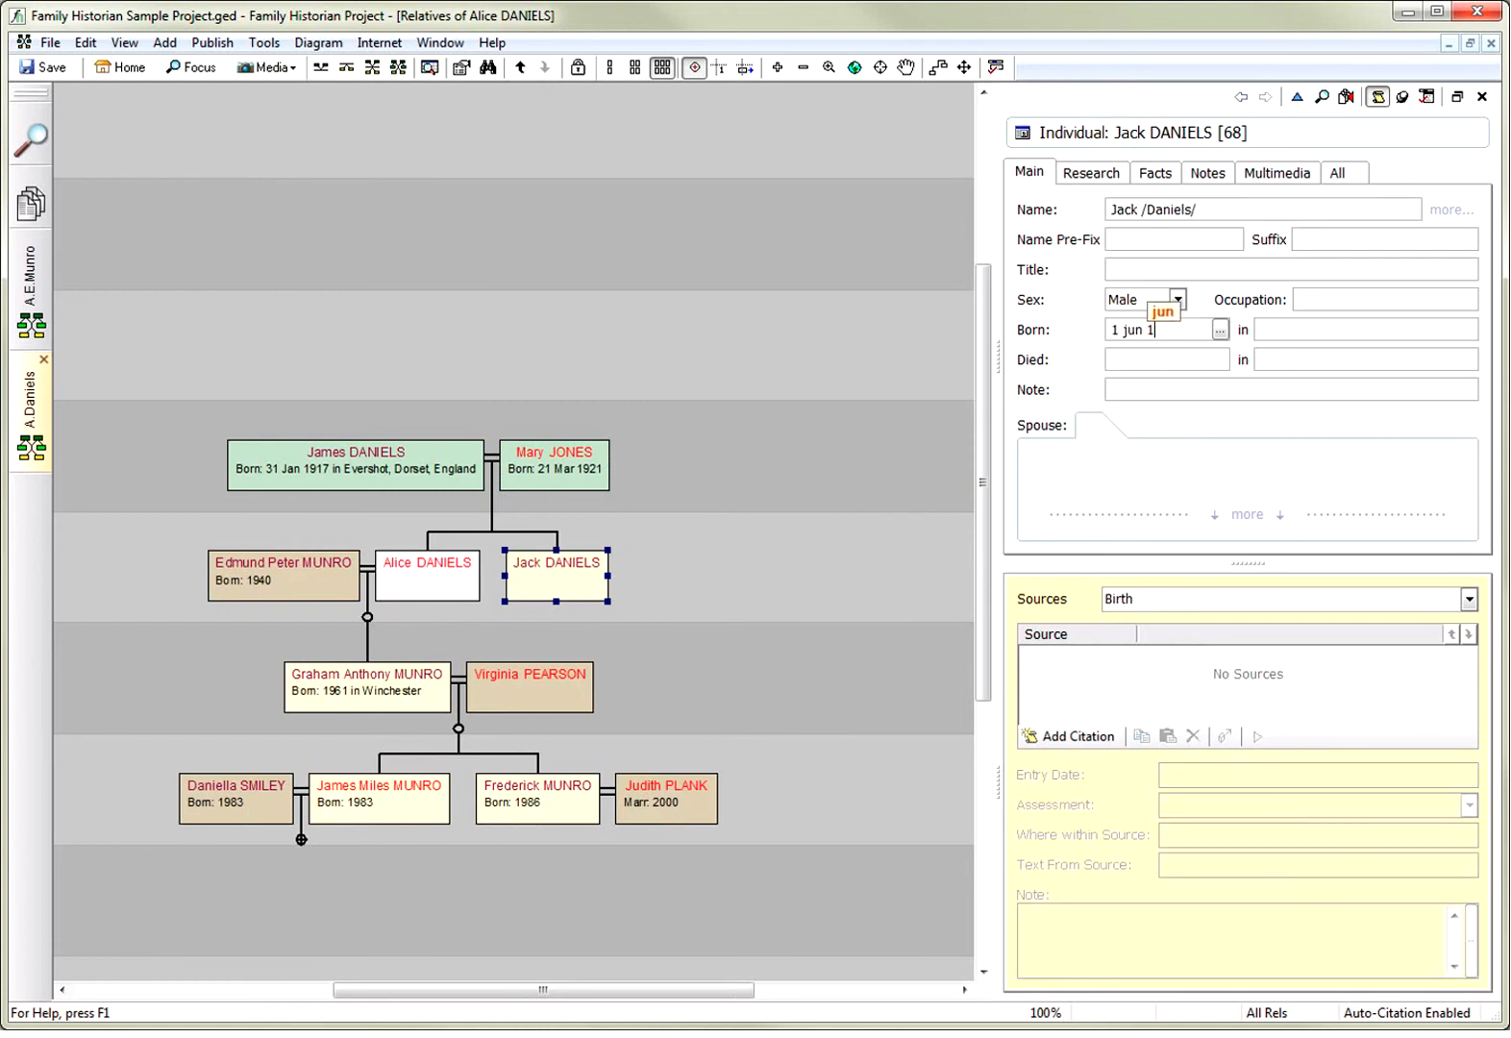
text(94)
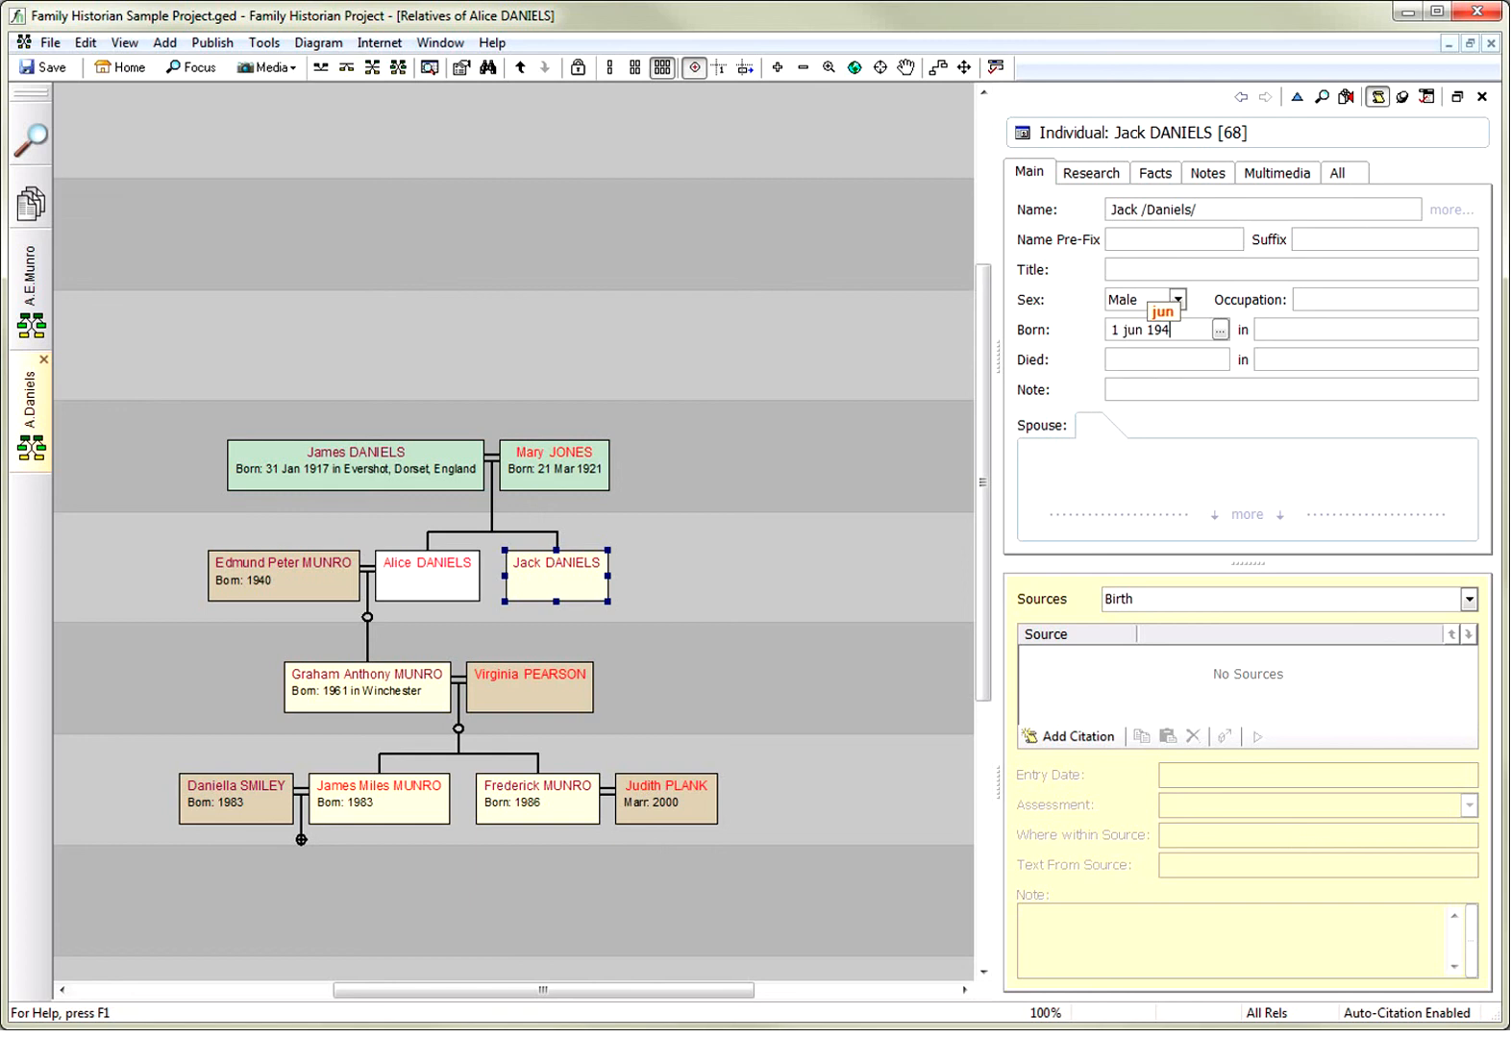
click(425, 575)
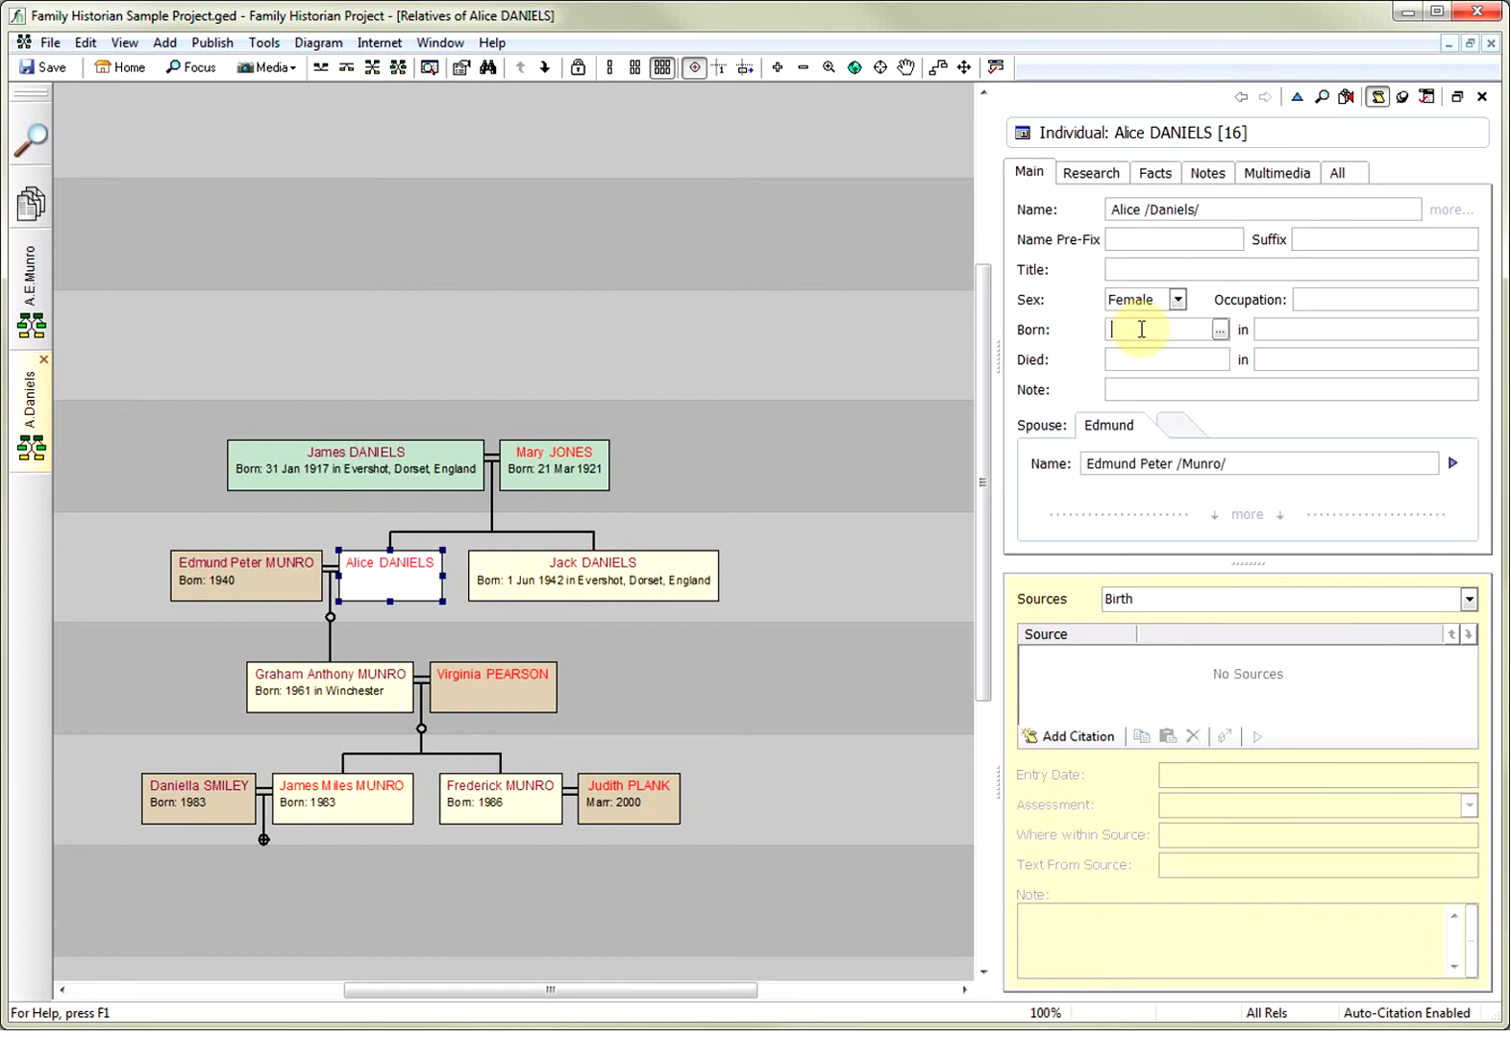
text(1 jul 1943)
click(1365, 329)
text(Evershot, Dorset, England)
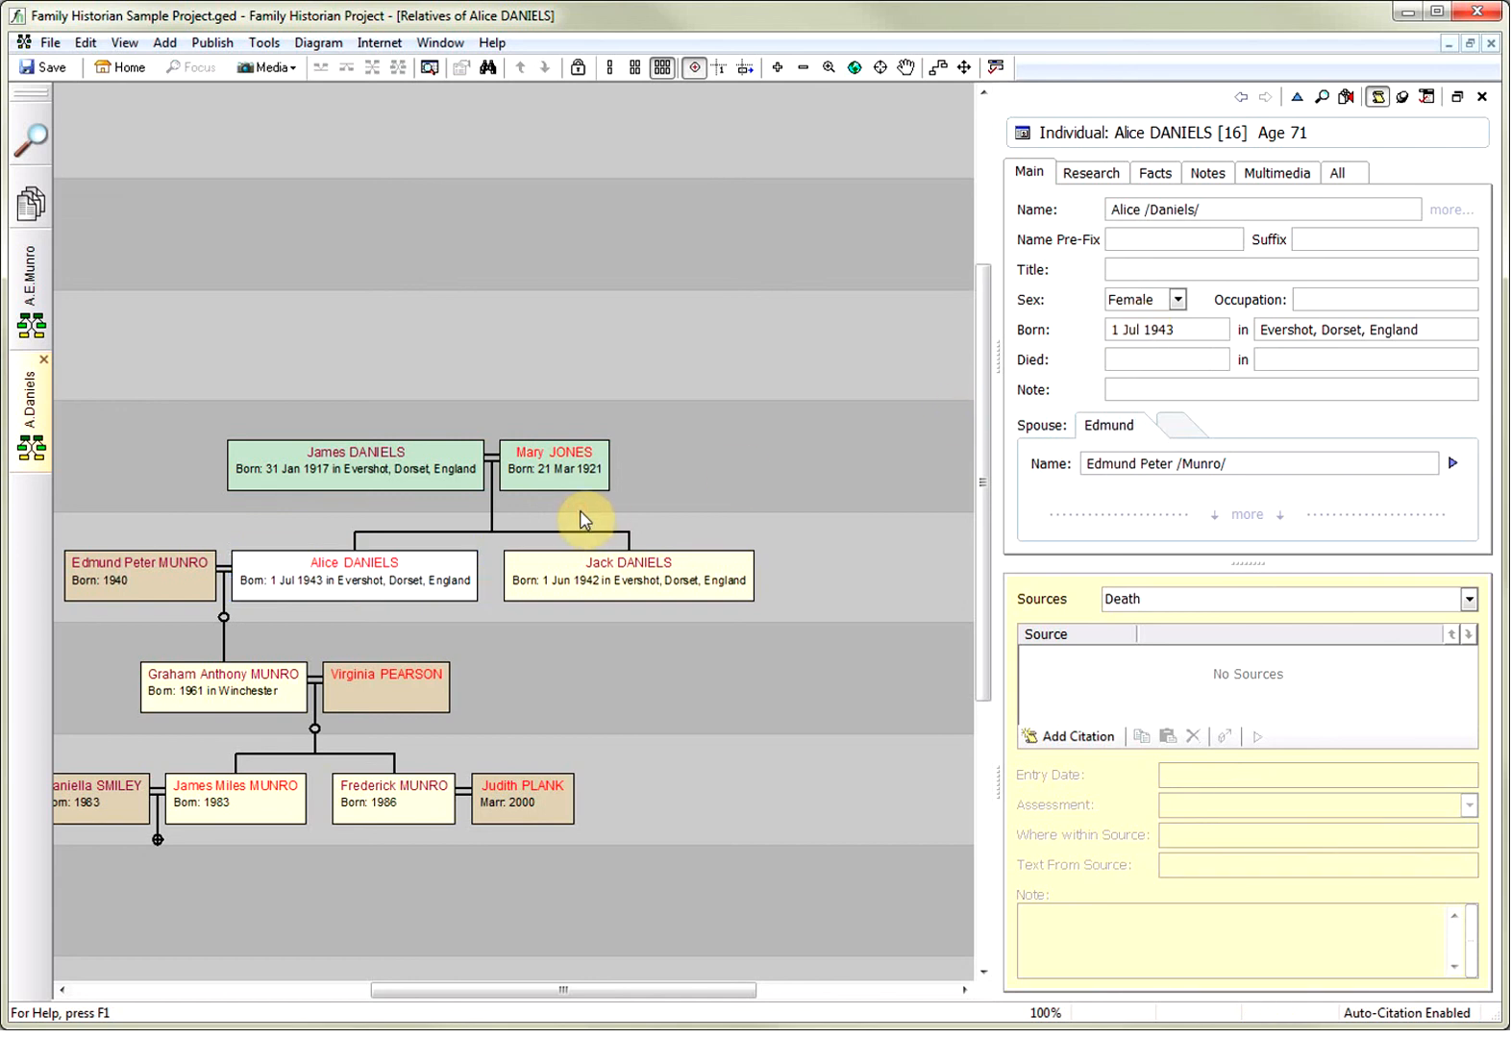
click(356, 461)
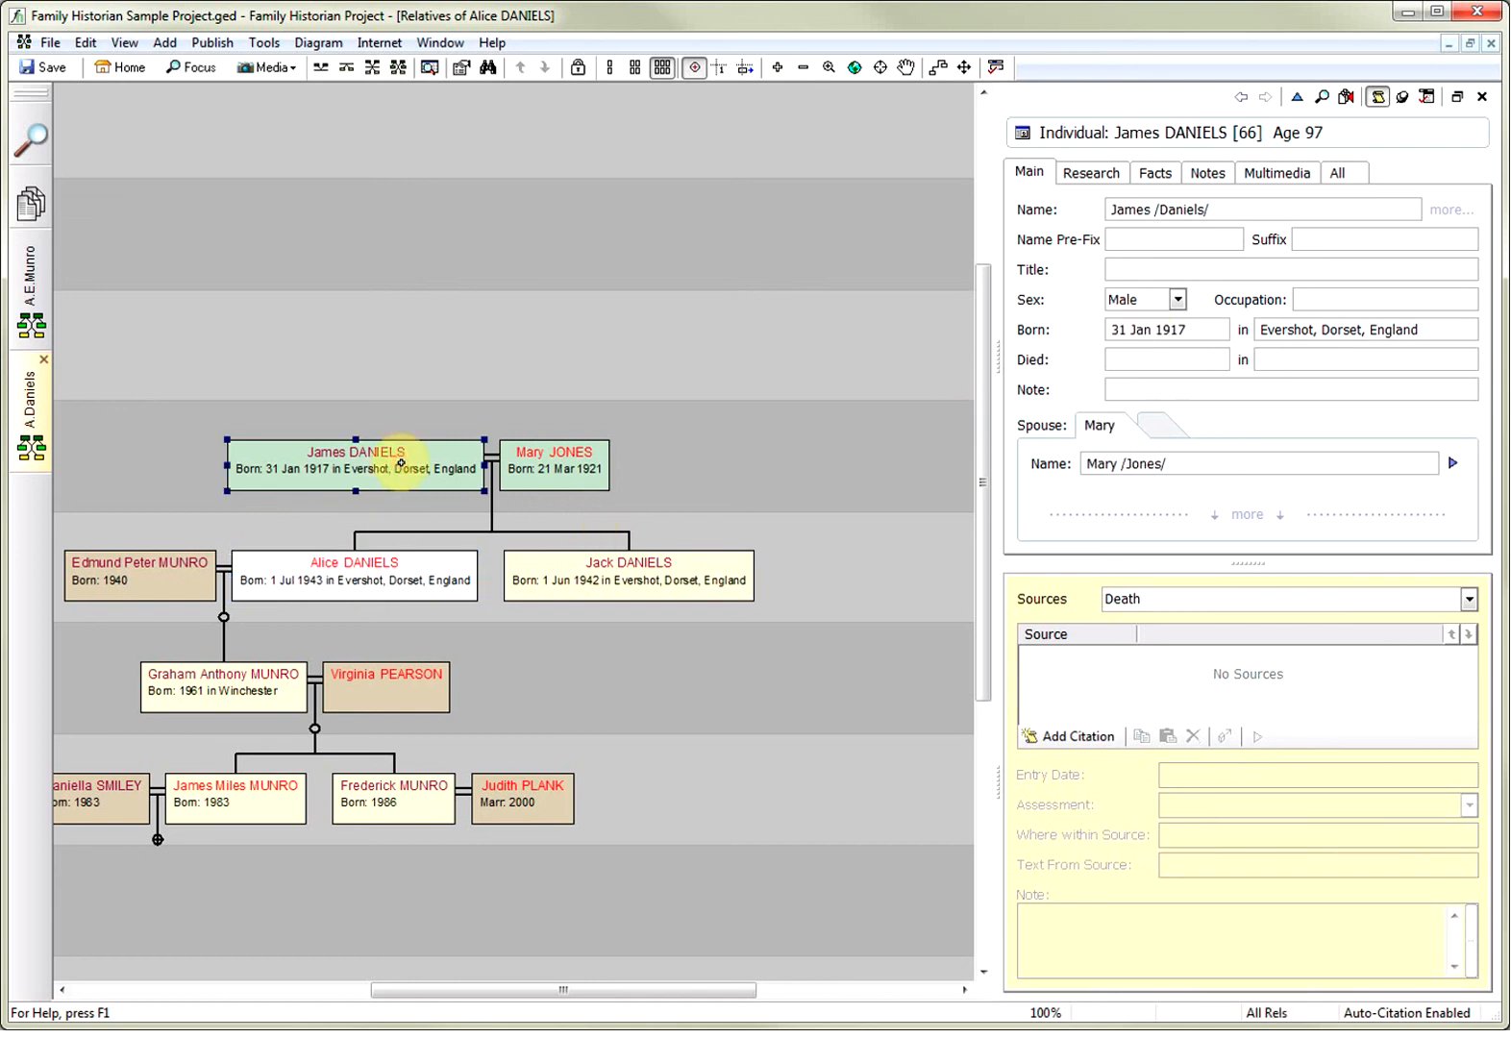
click(646, 581)
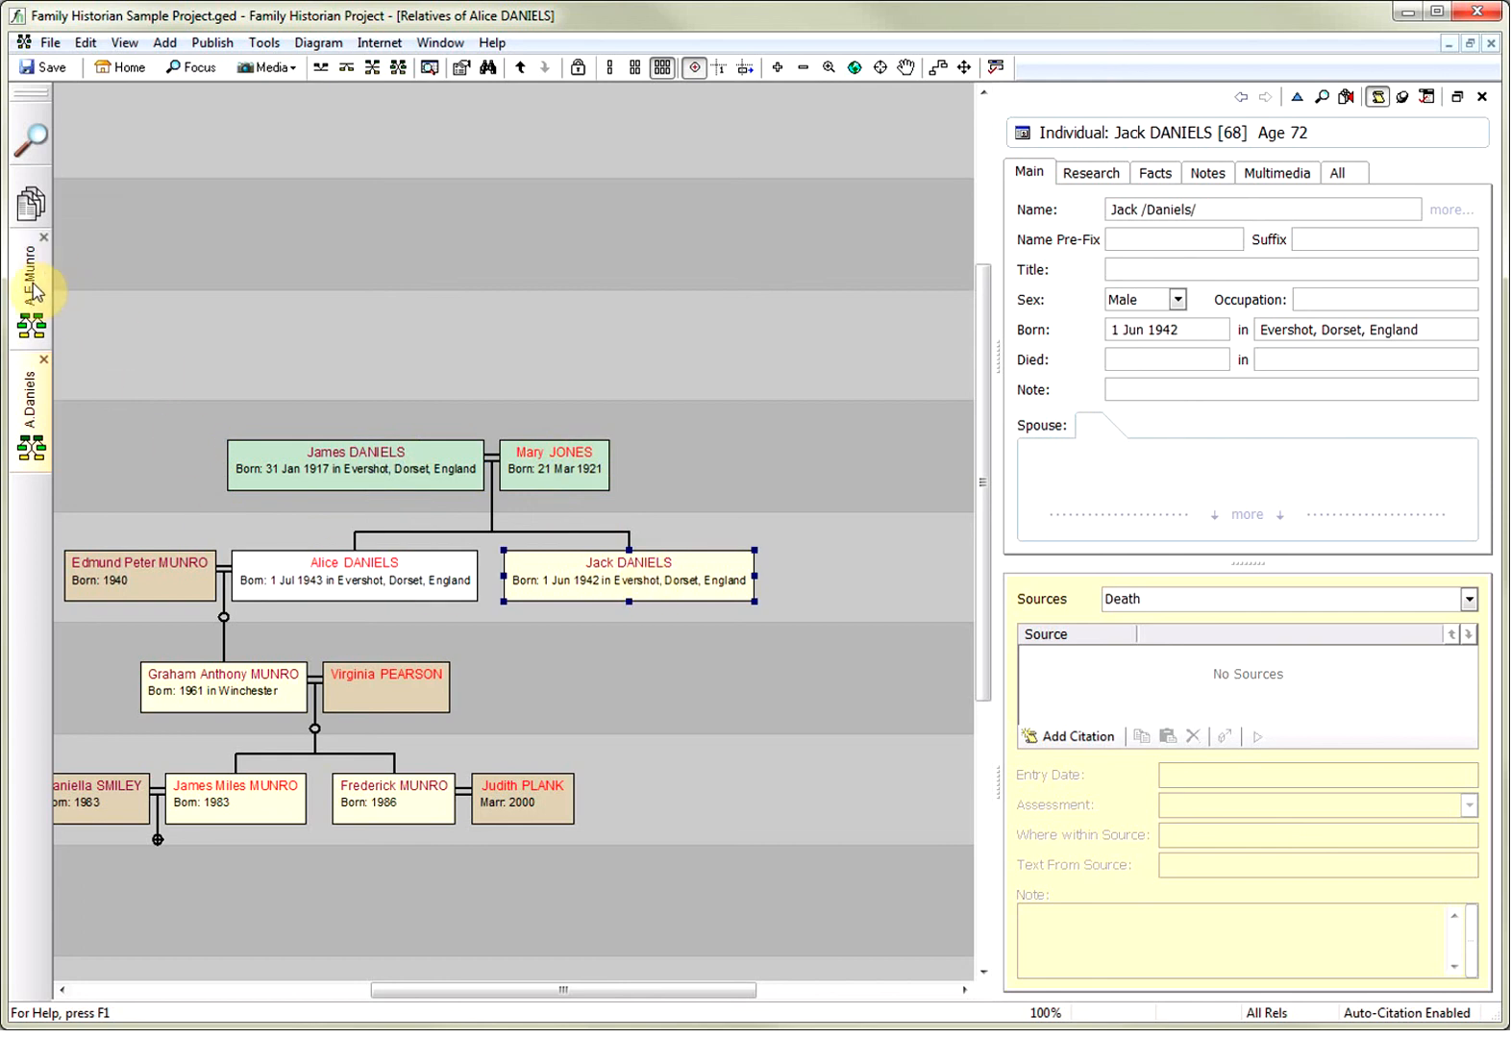
click(29, 288)
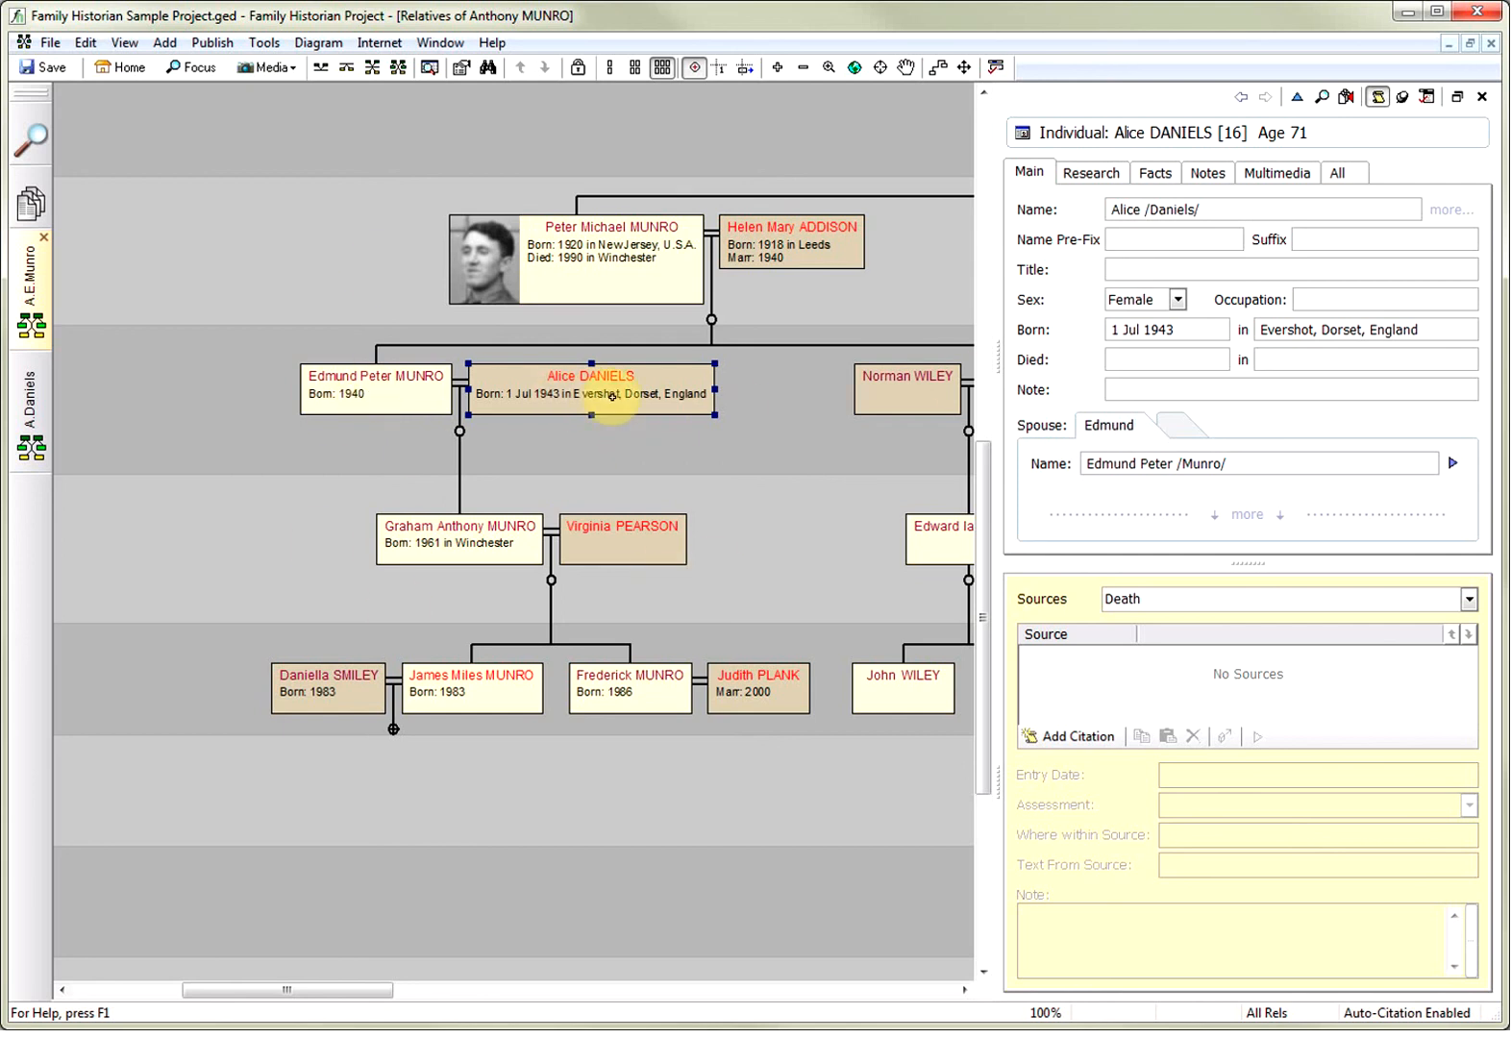
mouse_move(177, 408)
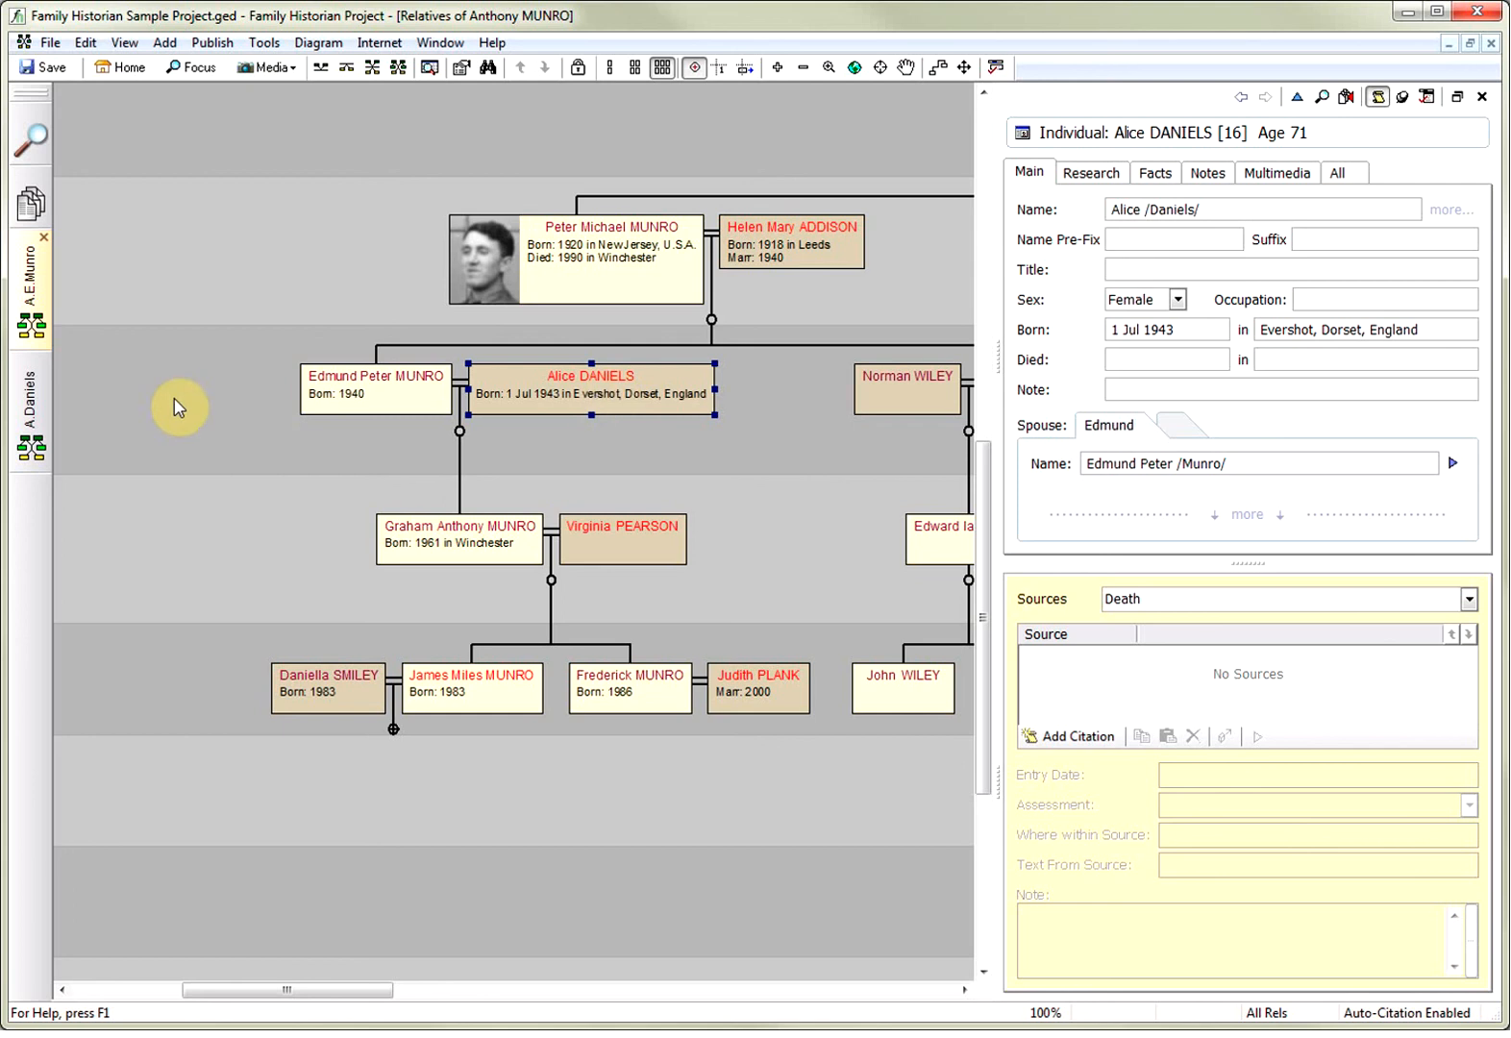
mouse_move(608, 381)
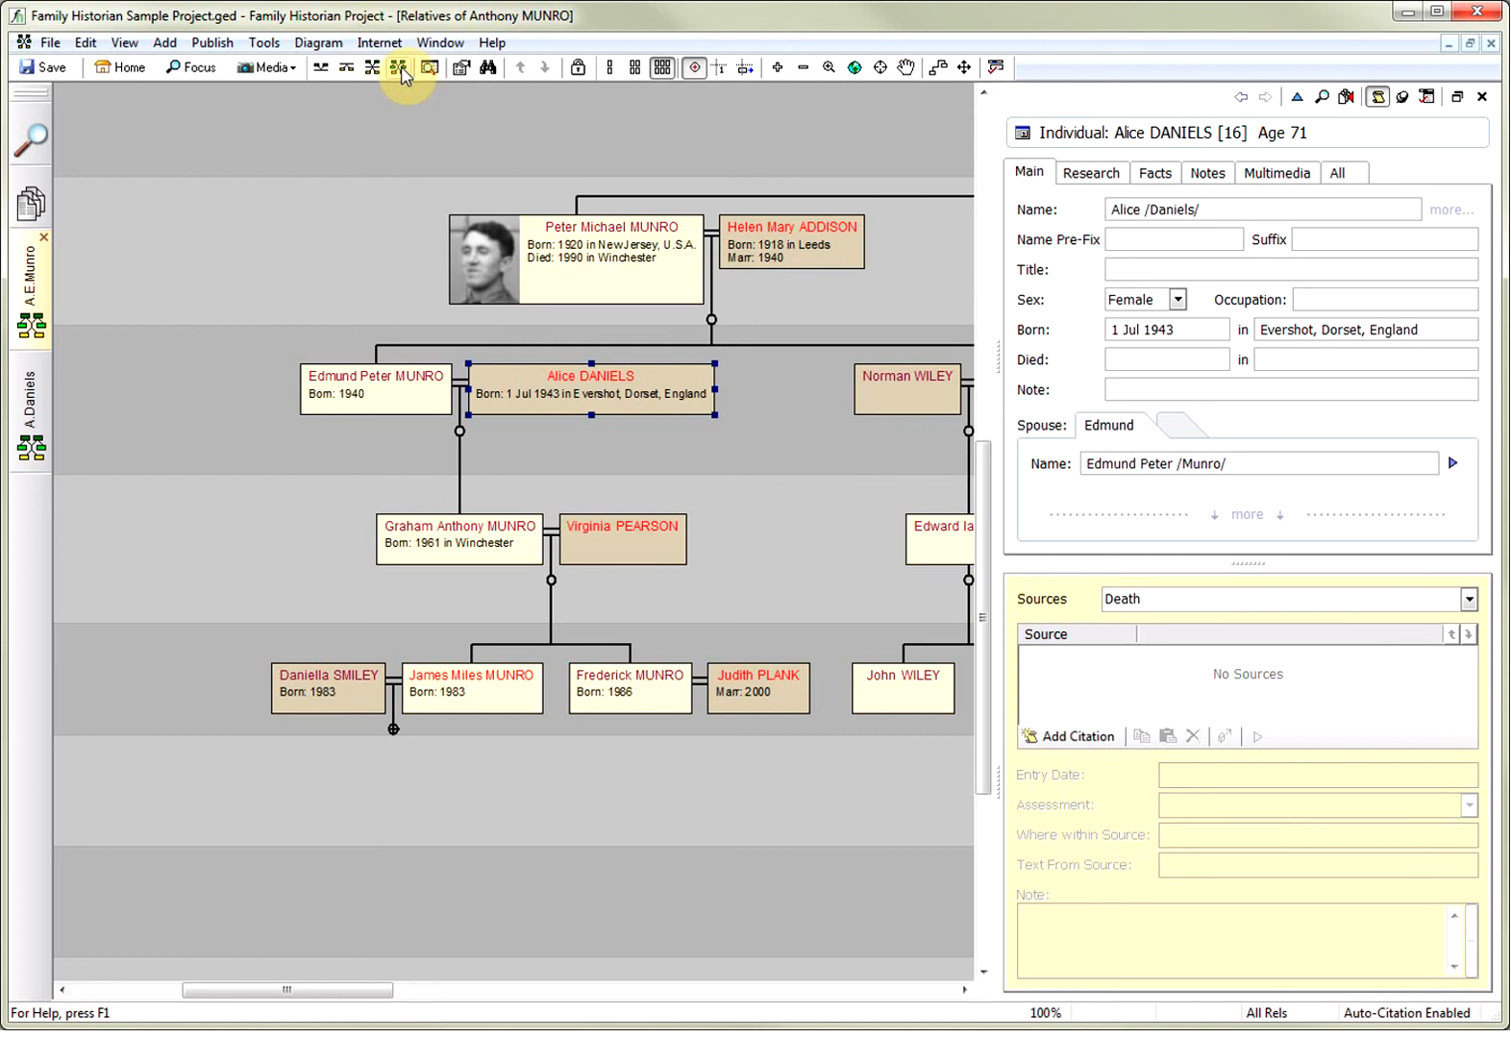
mouse_move(398, 69)
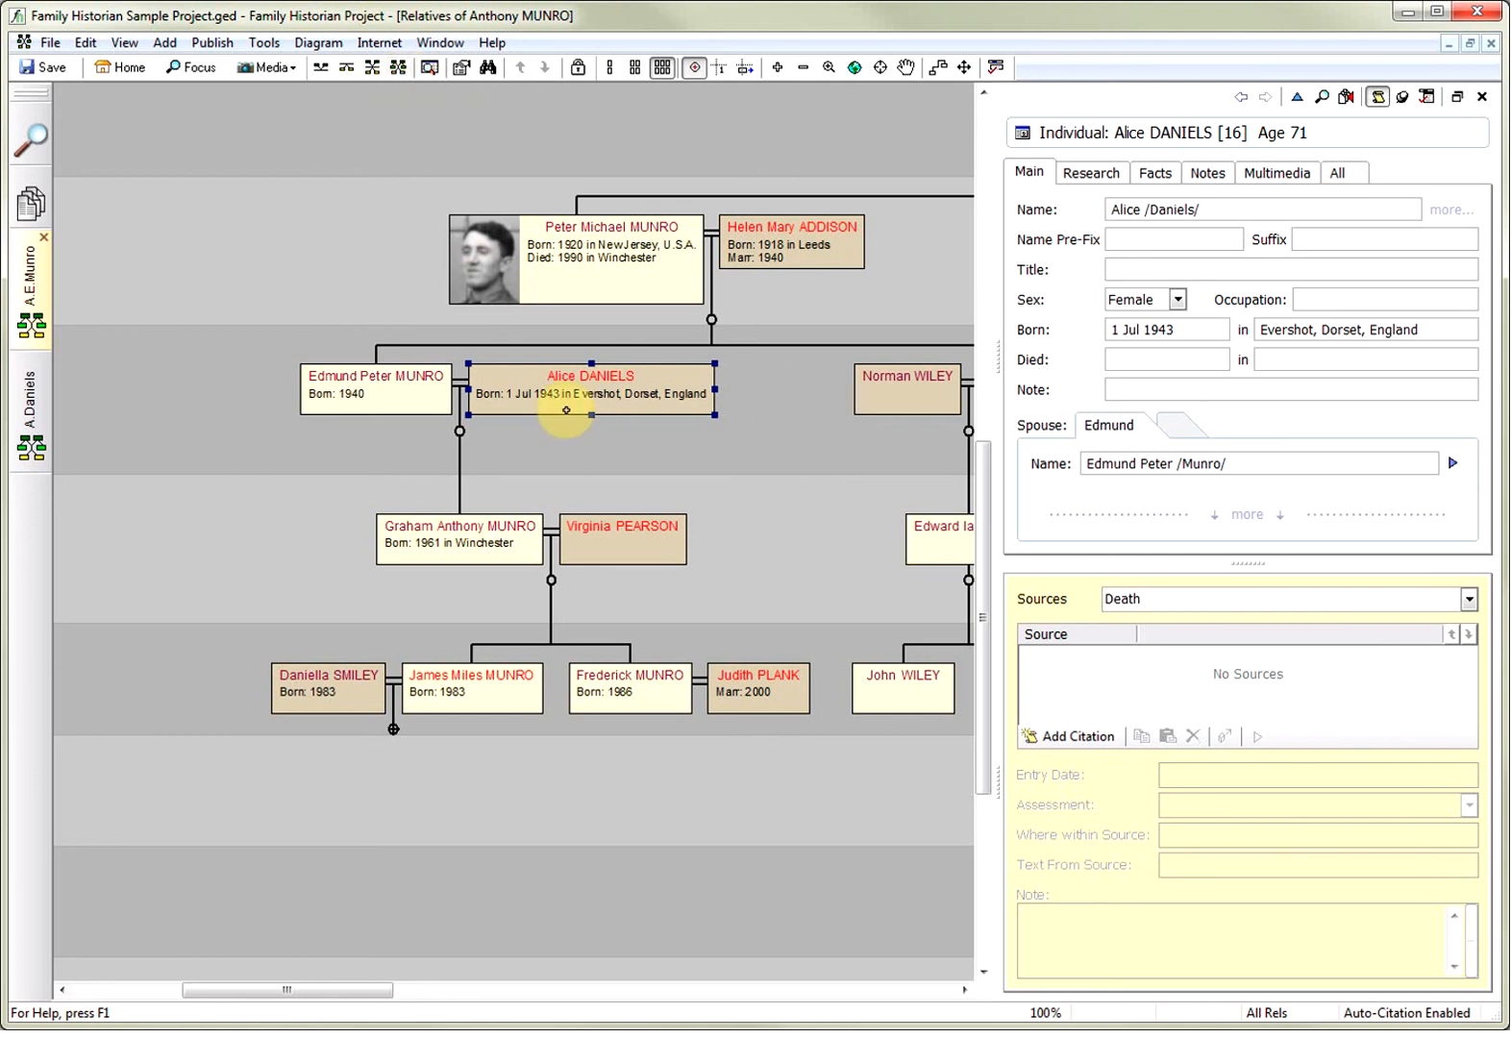
mouse_move(396, 69)
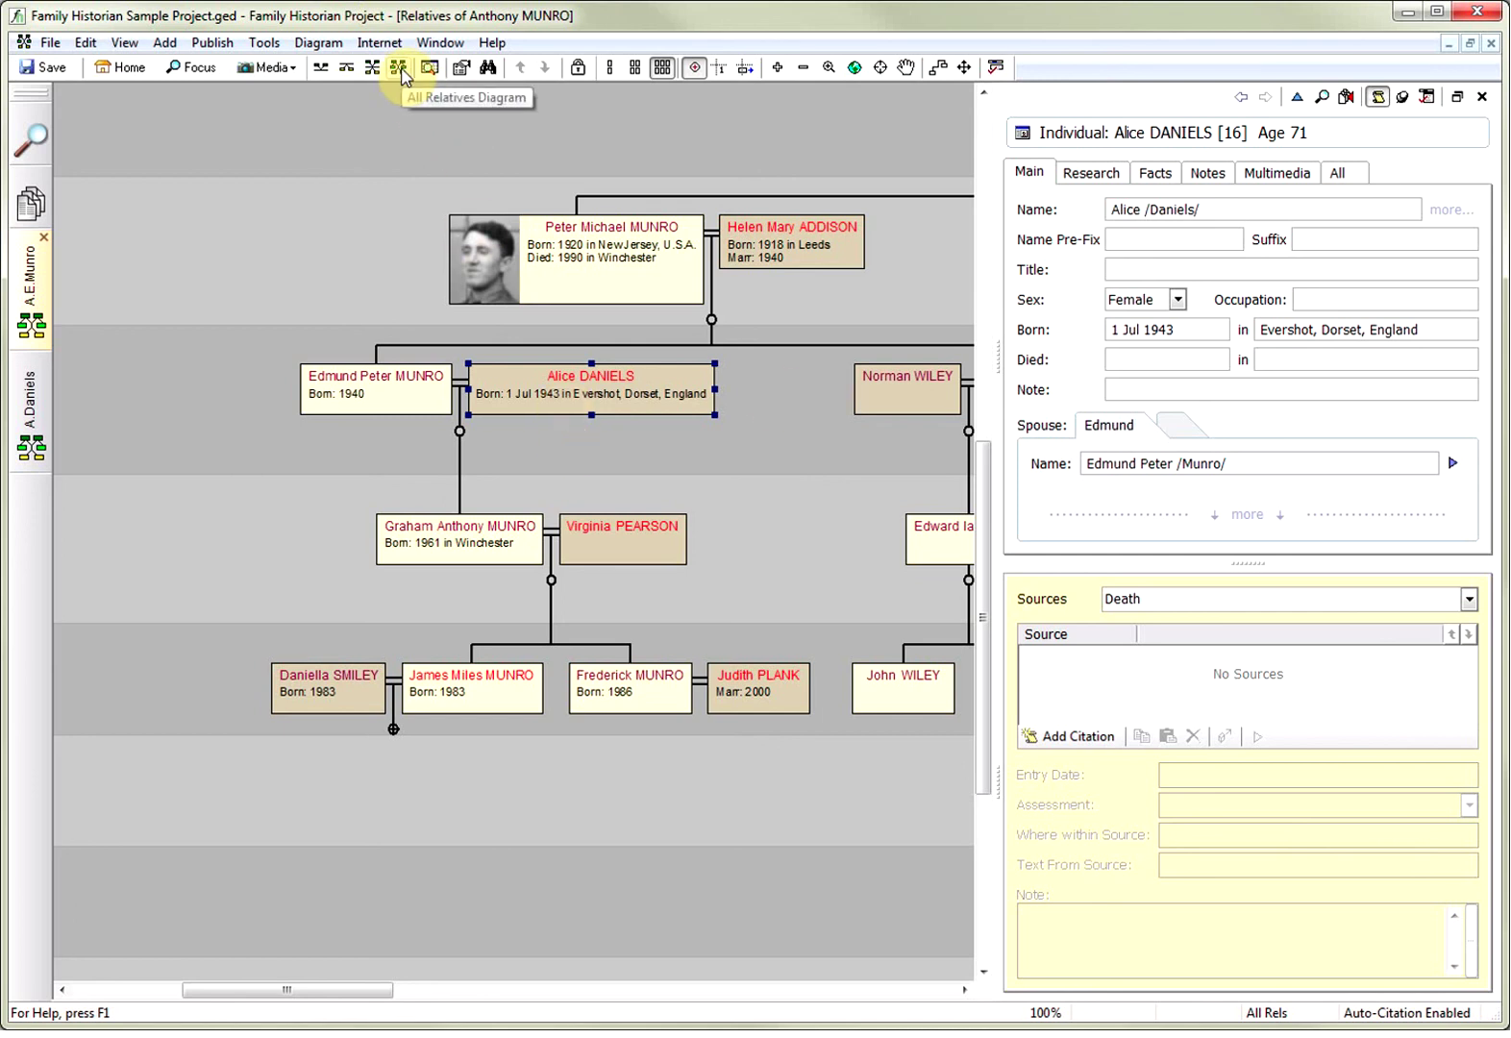
mouse_move(554, 561)
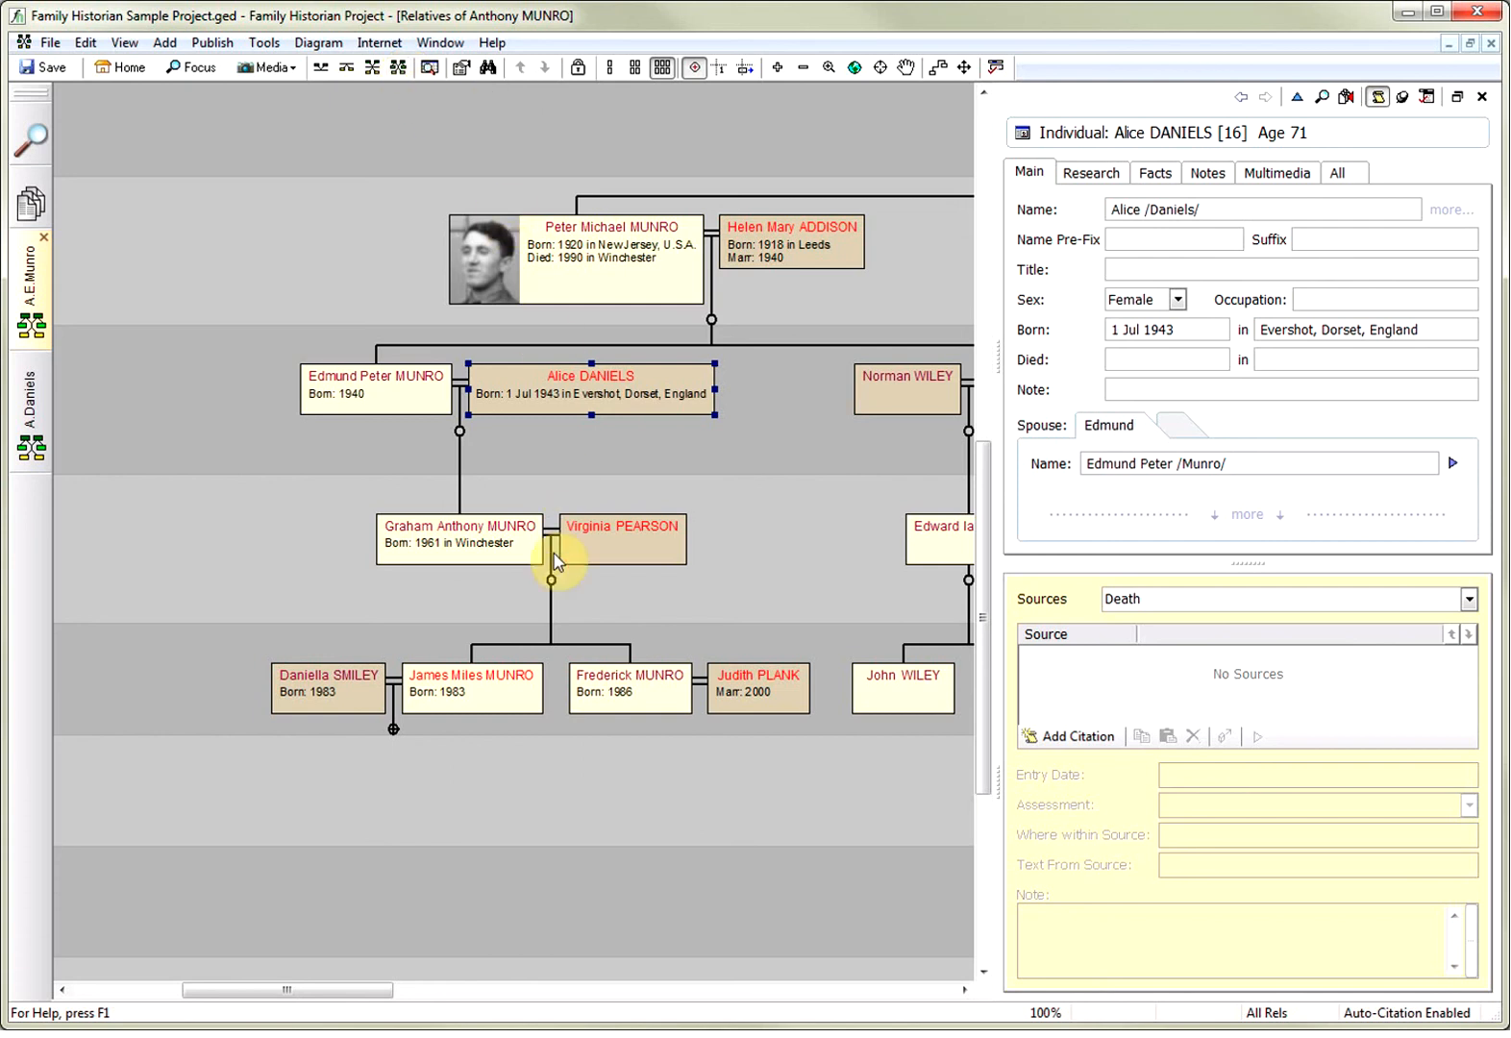